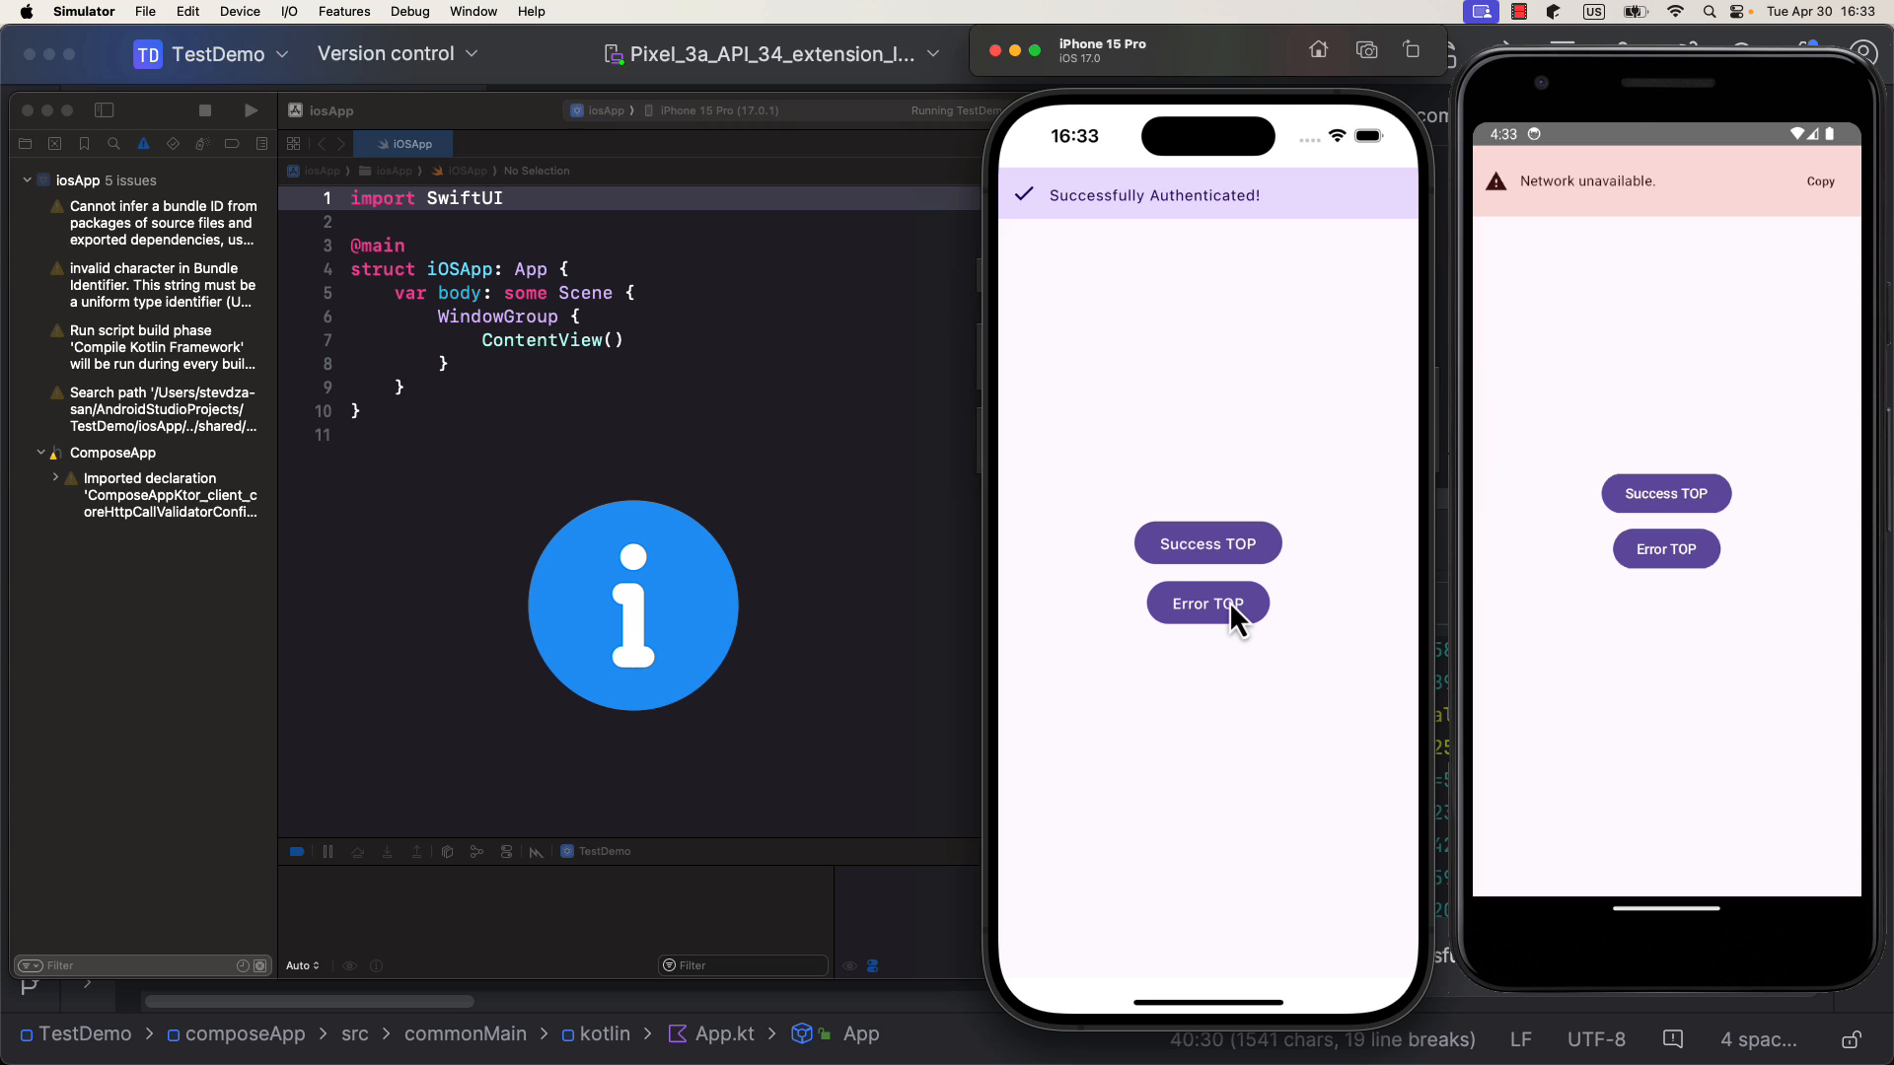
- Show the error bar at top and bottom on iPhone, then error, success and long error bars on Android
left_click(1208, 603)
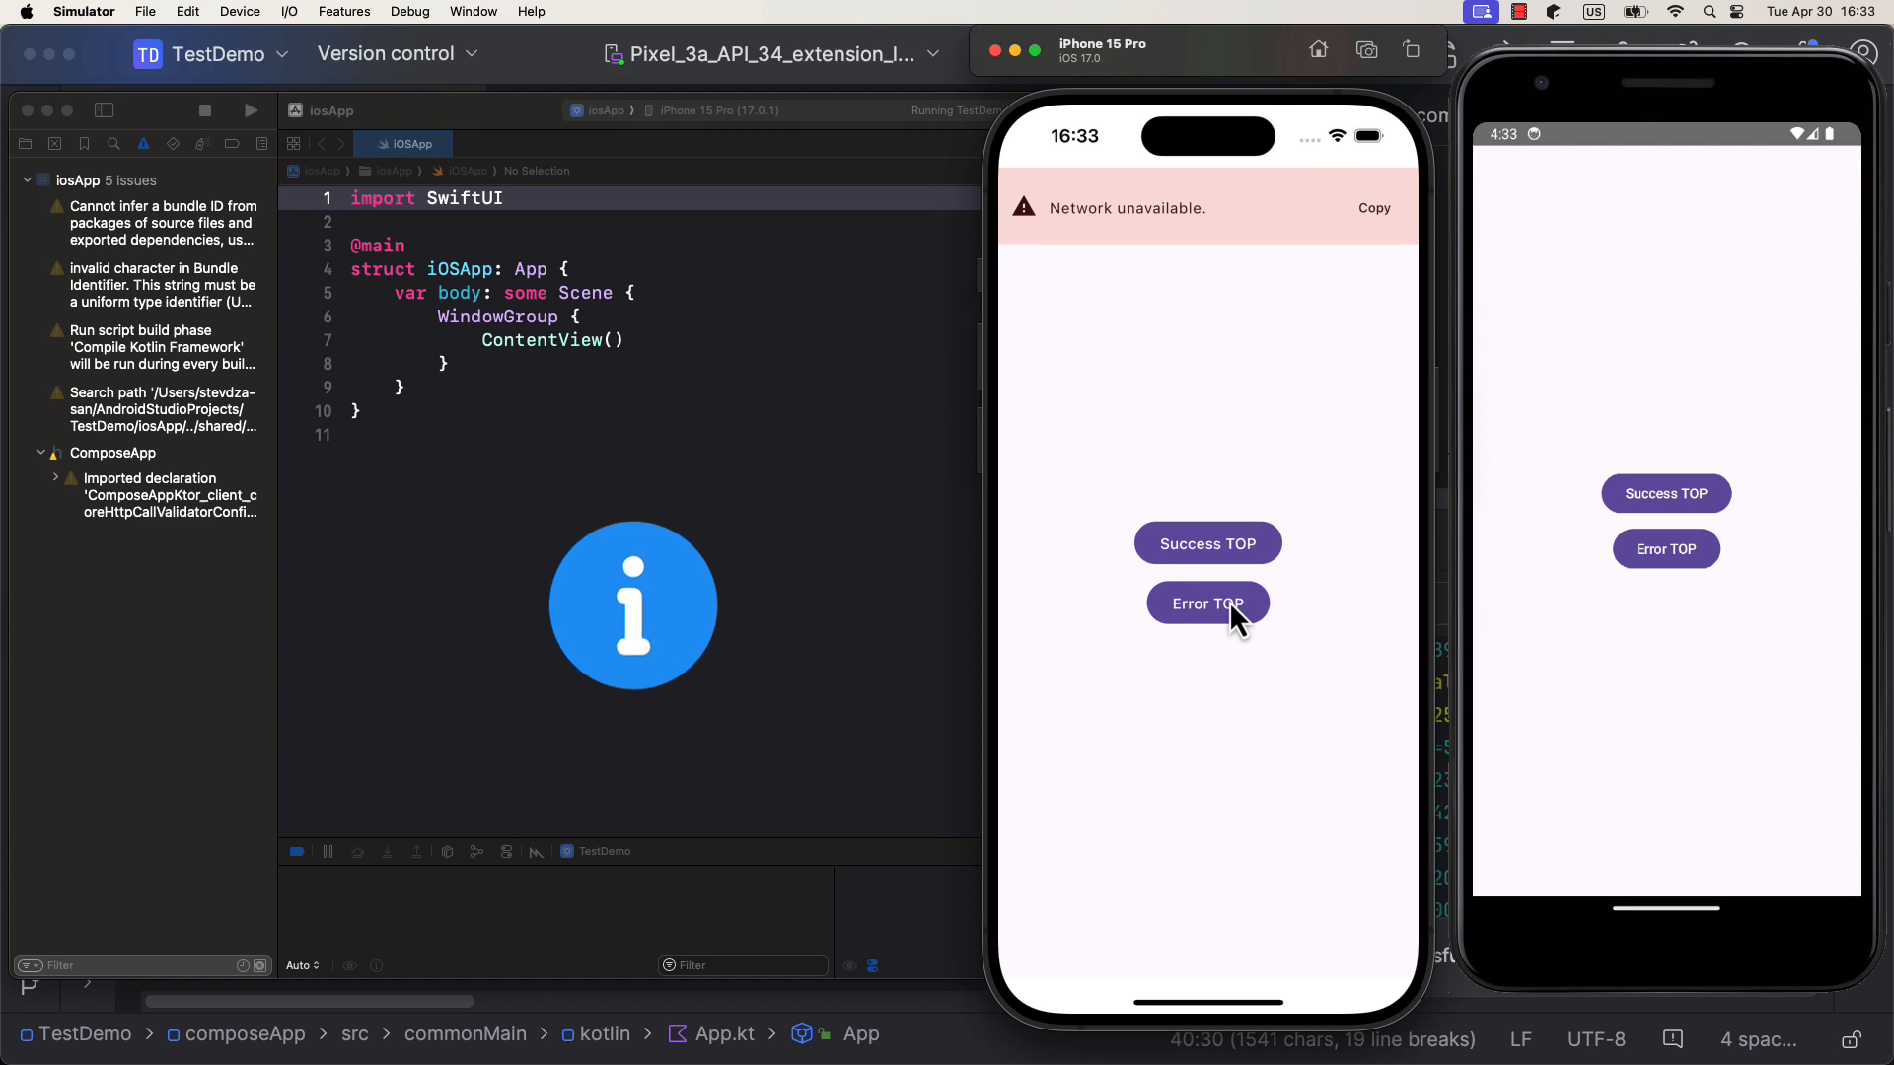
left_click(1207, 604)
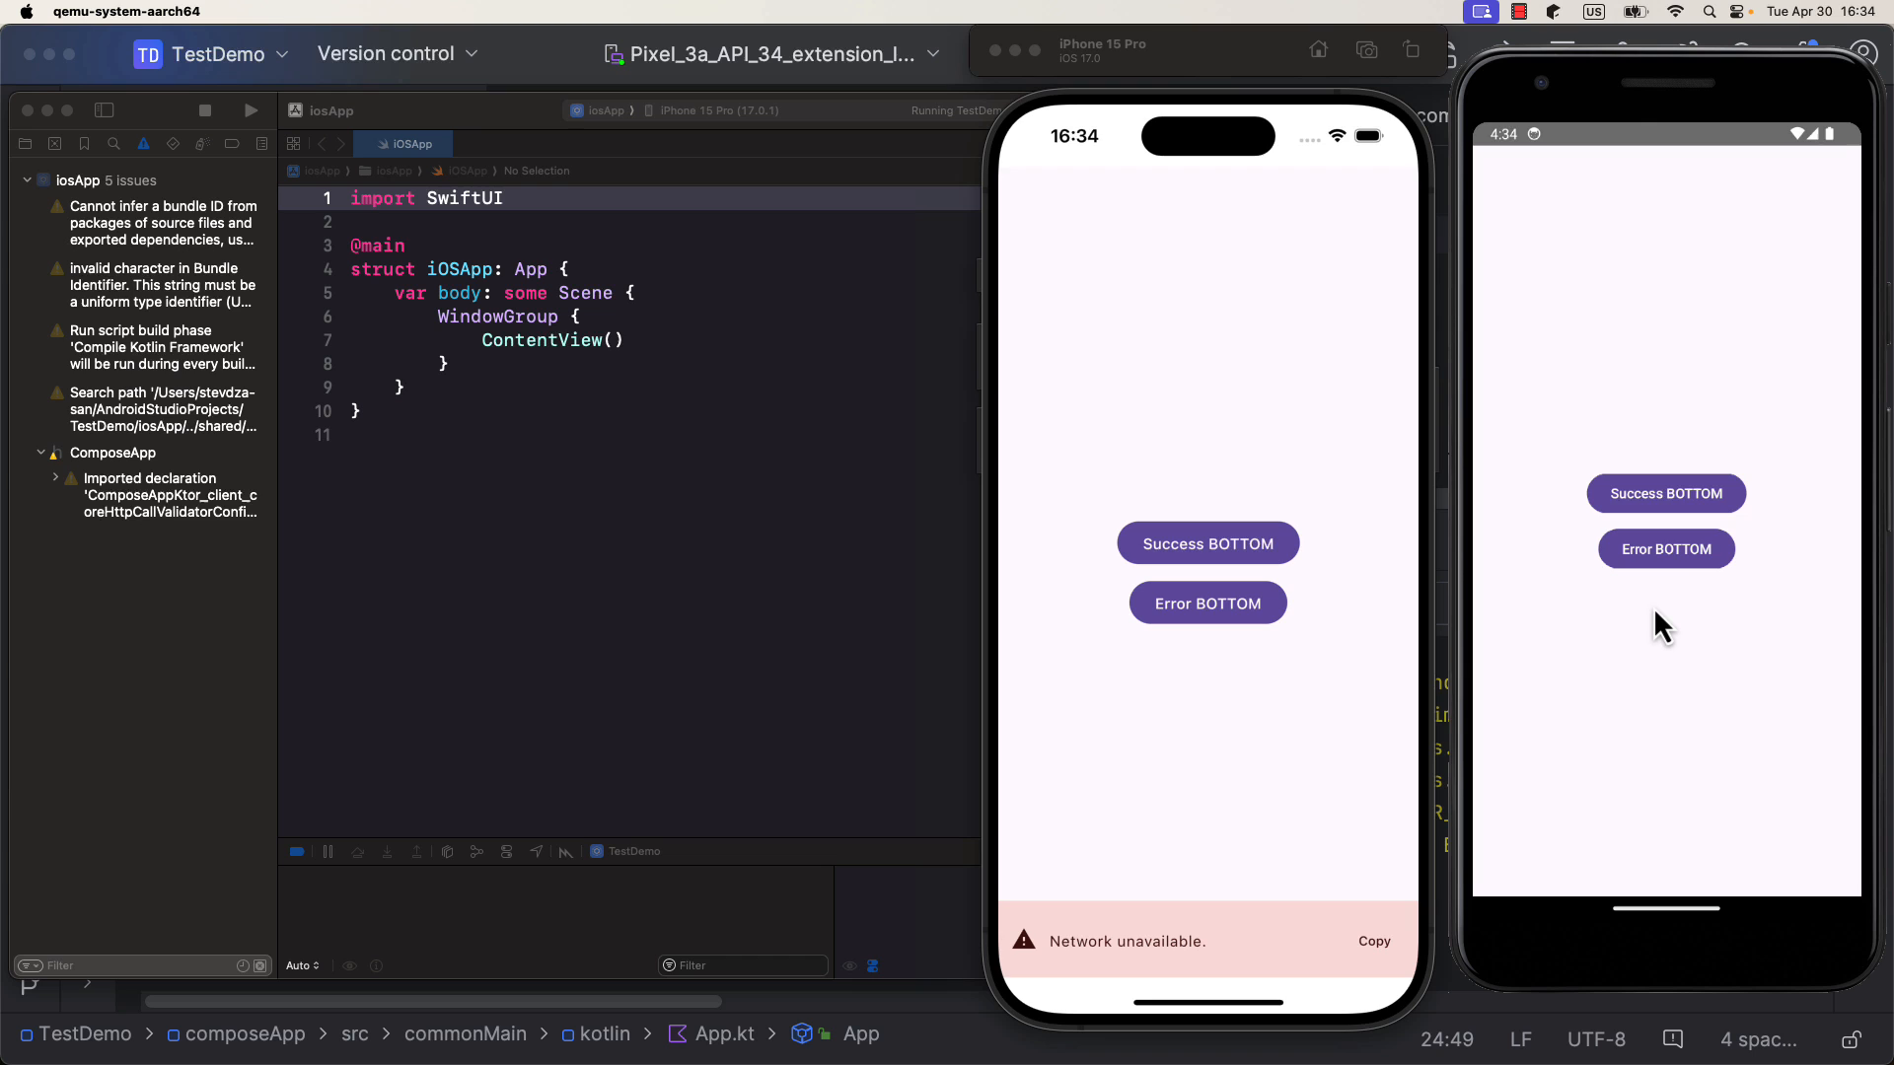
left_click(1665, 493)
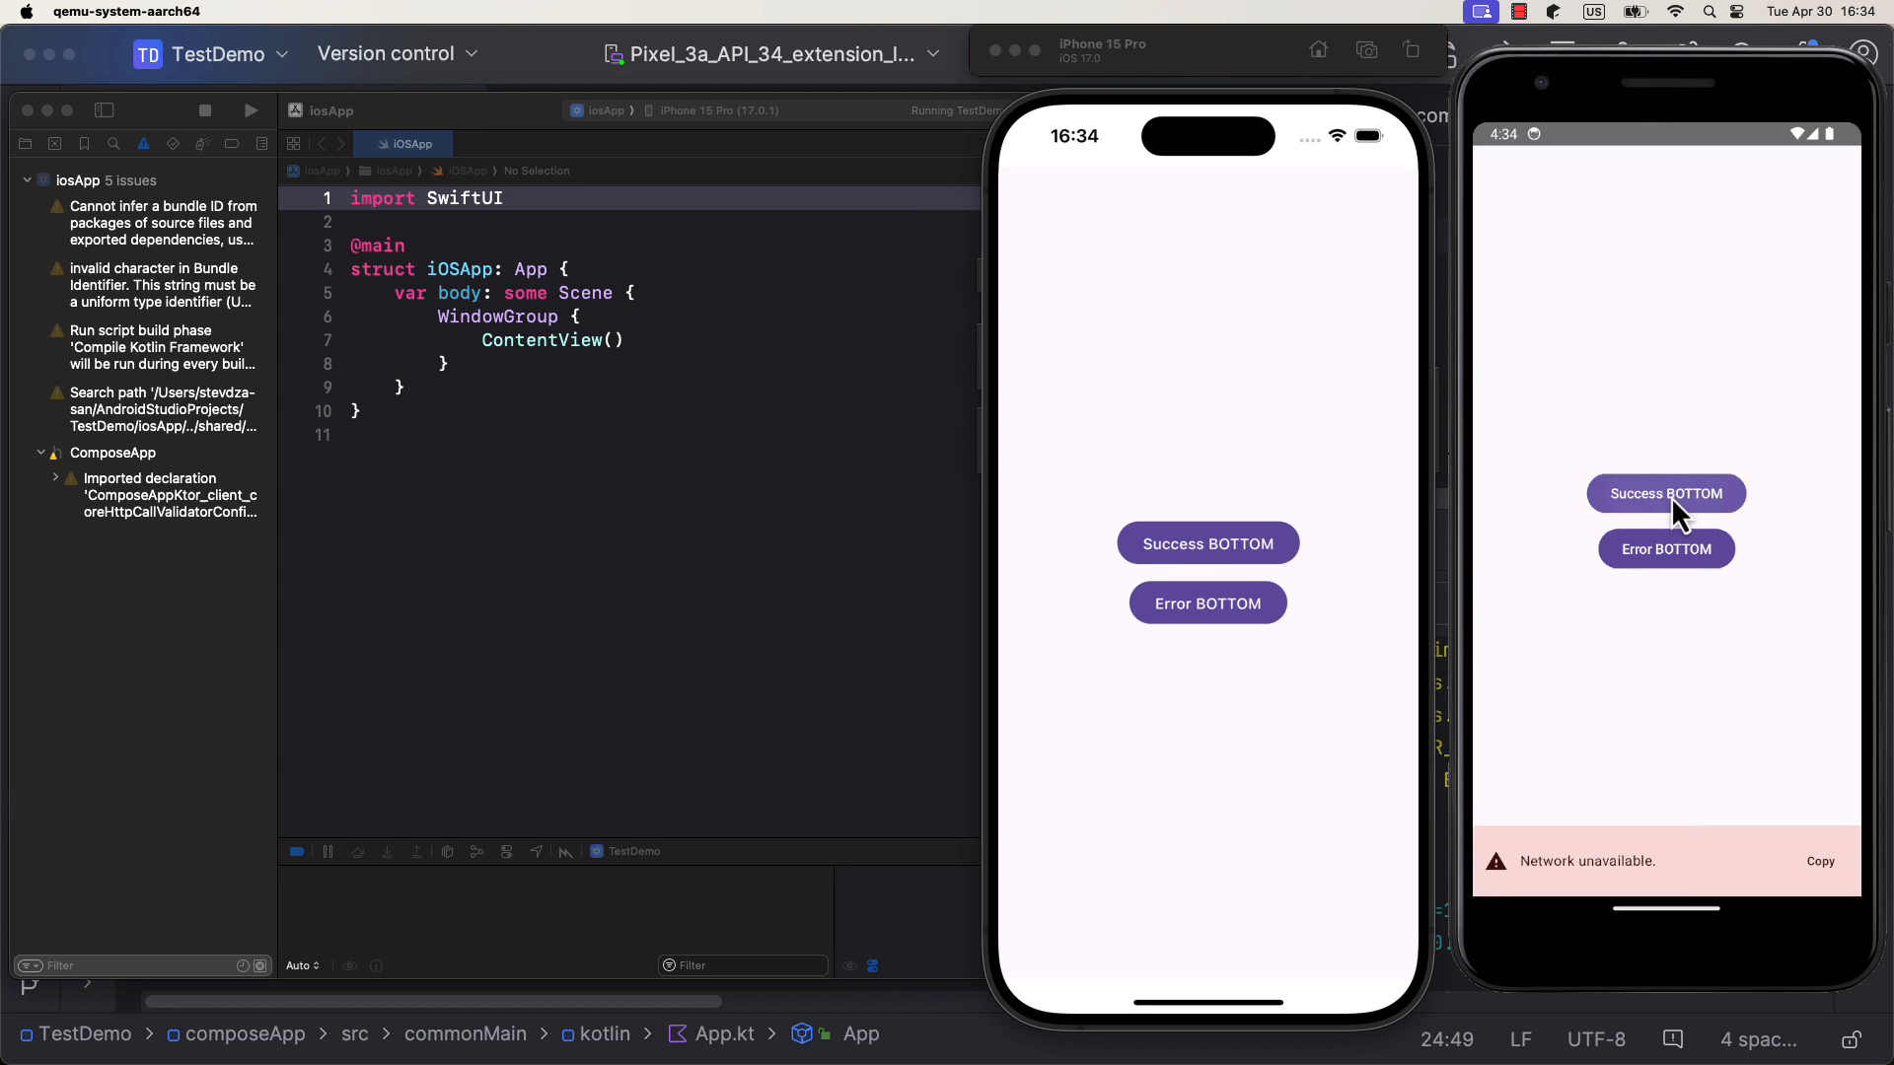
left_click(1665, 493)
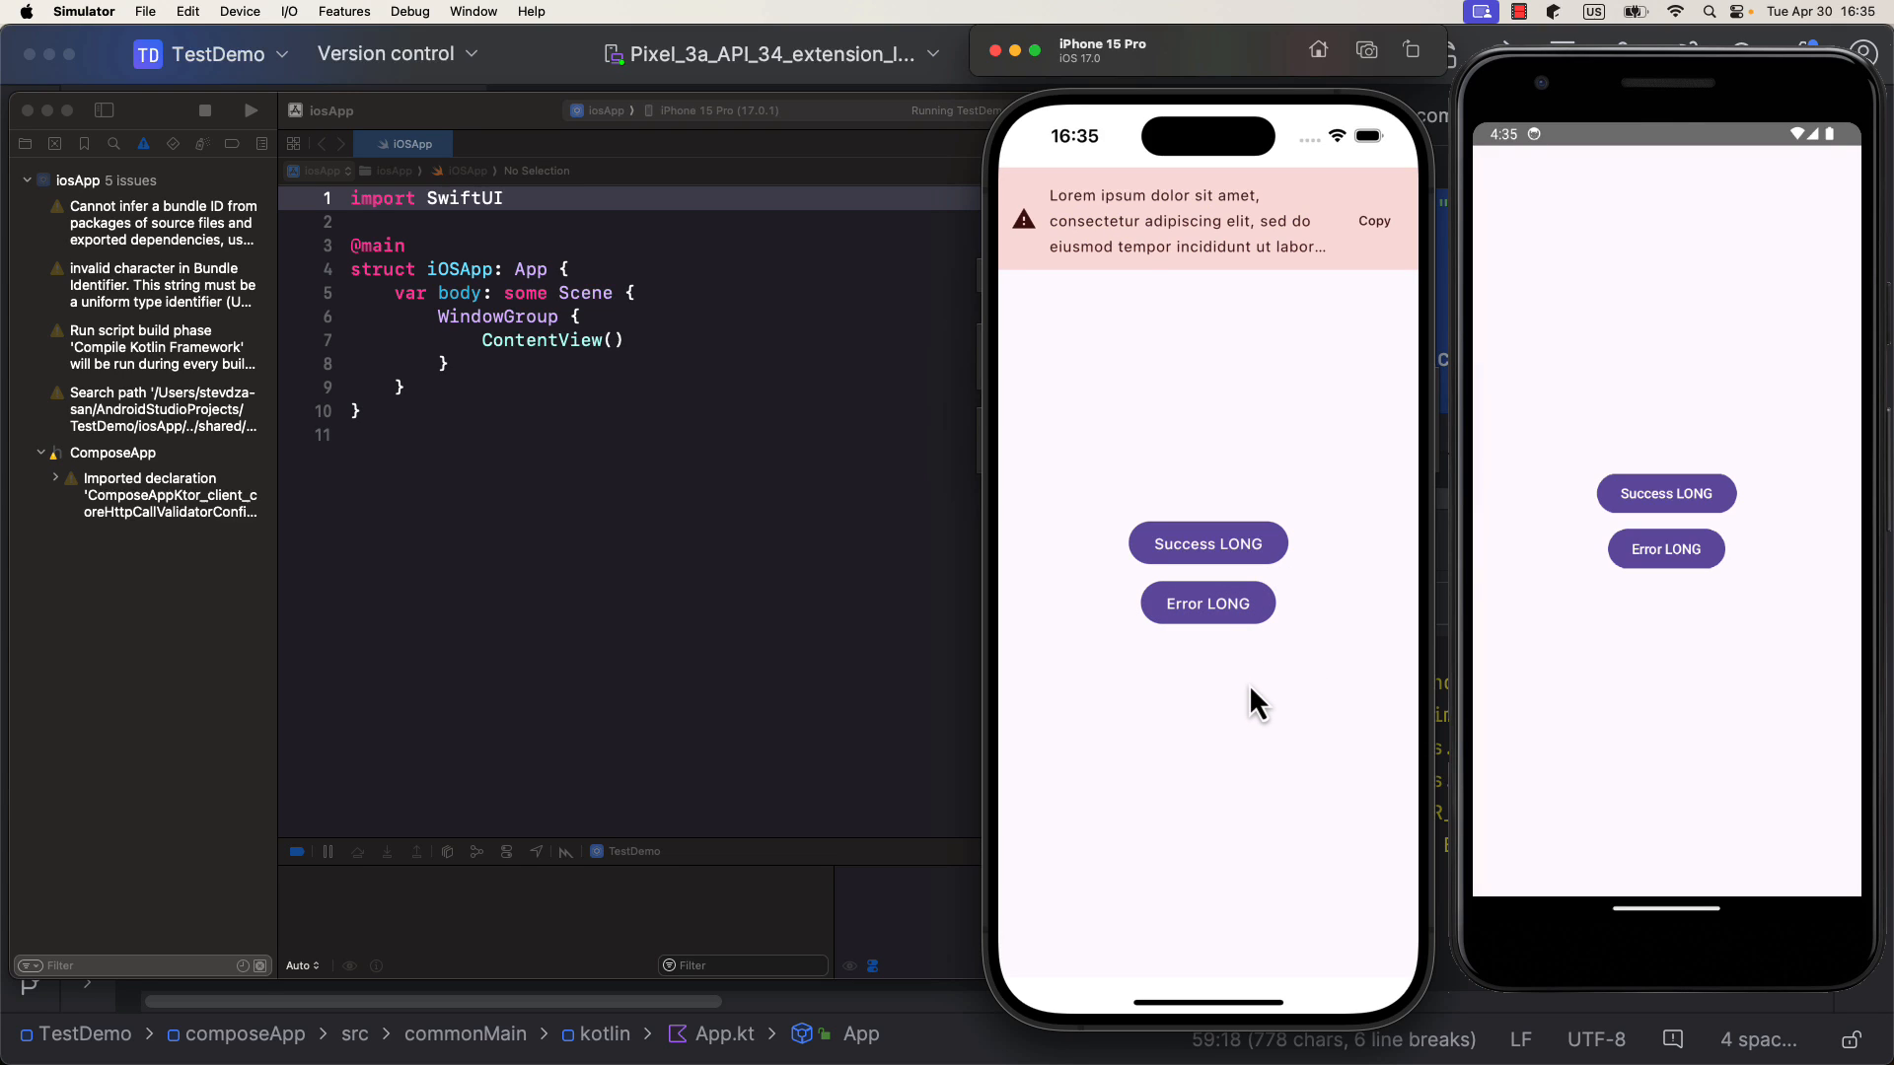
left_click(1665, 549)
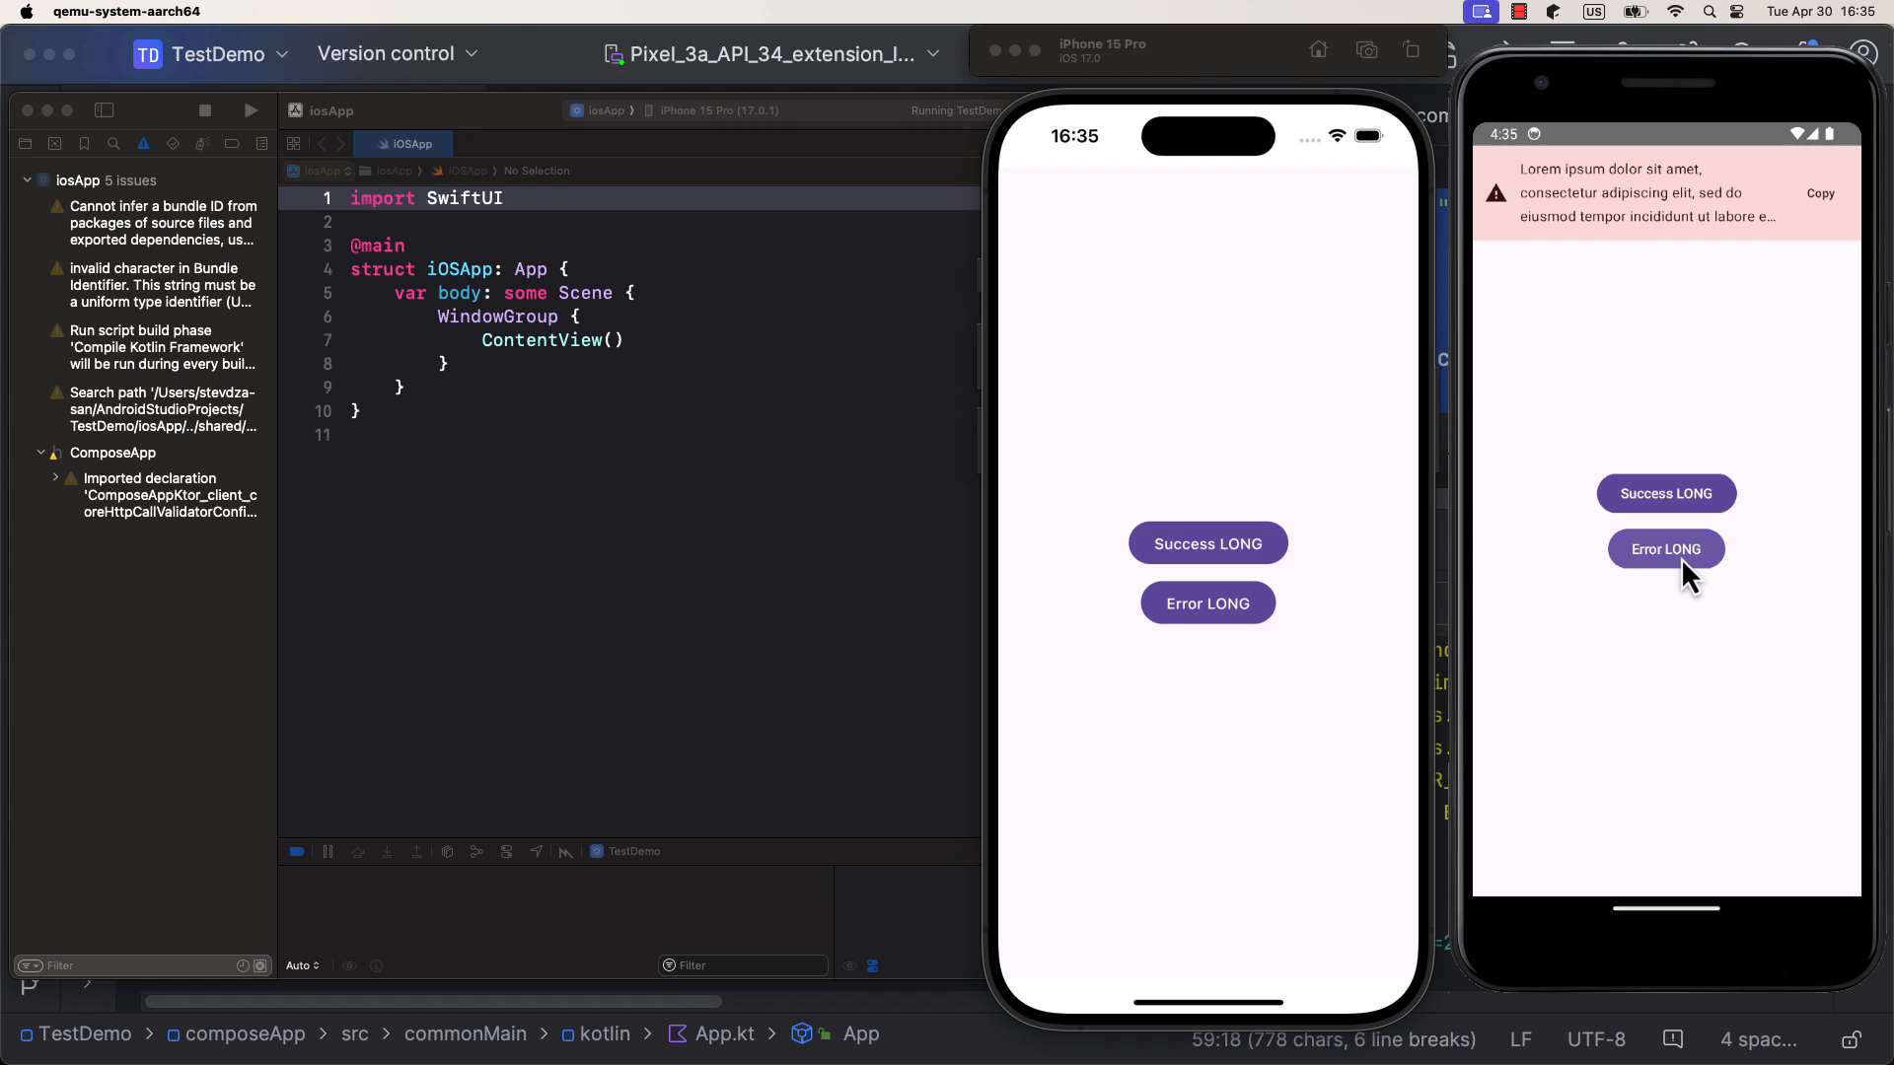
mouse_move(1665, 505)
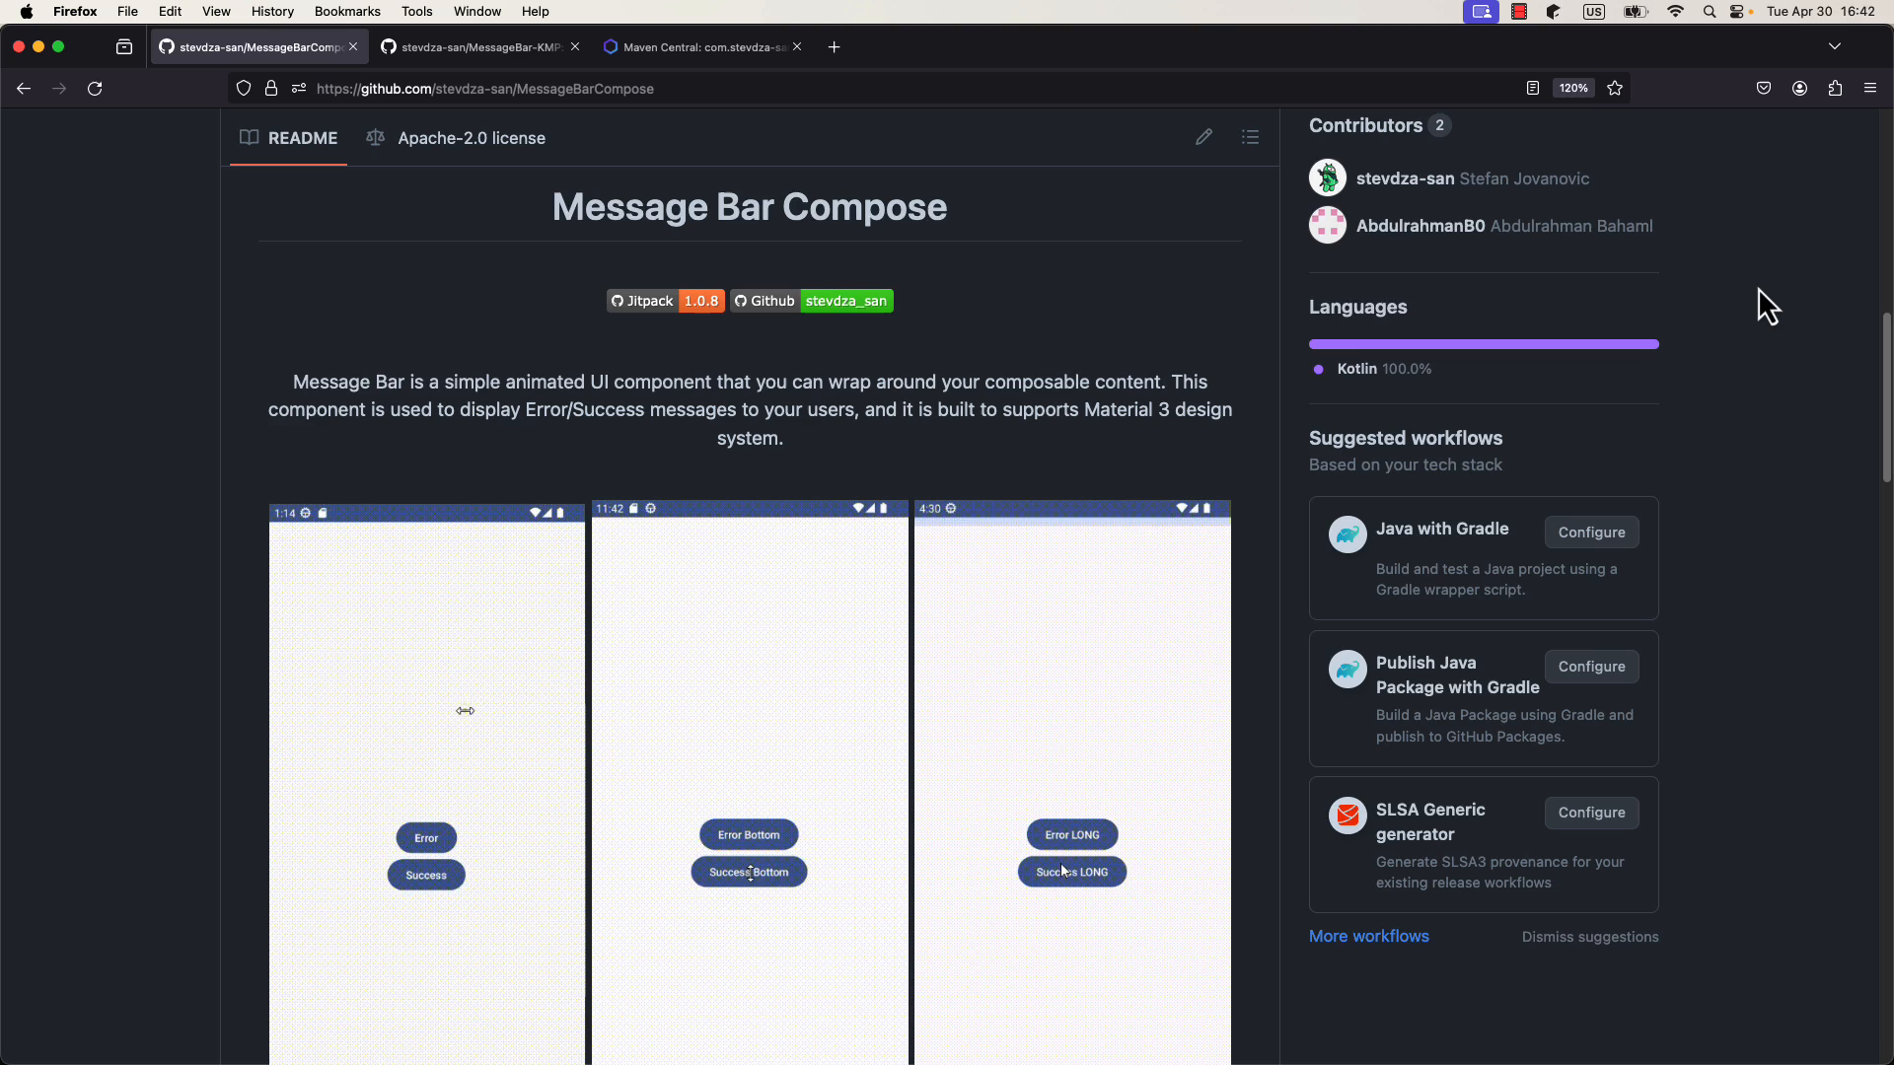
- Review the MessageBar-KMP README down to Gradle and Usage, then go to its Maven Central page
left_click(1069, 834)
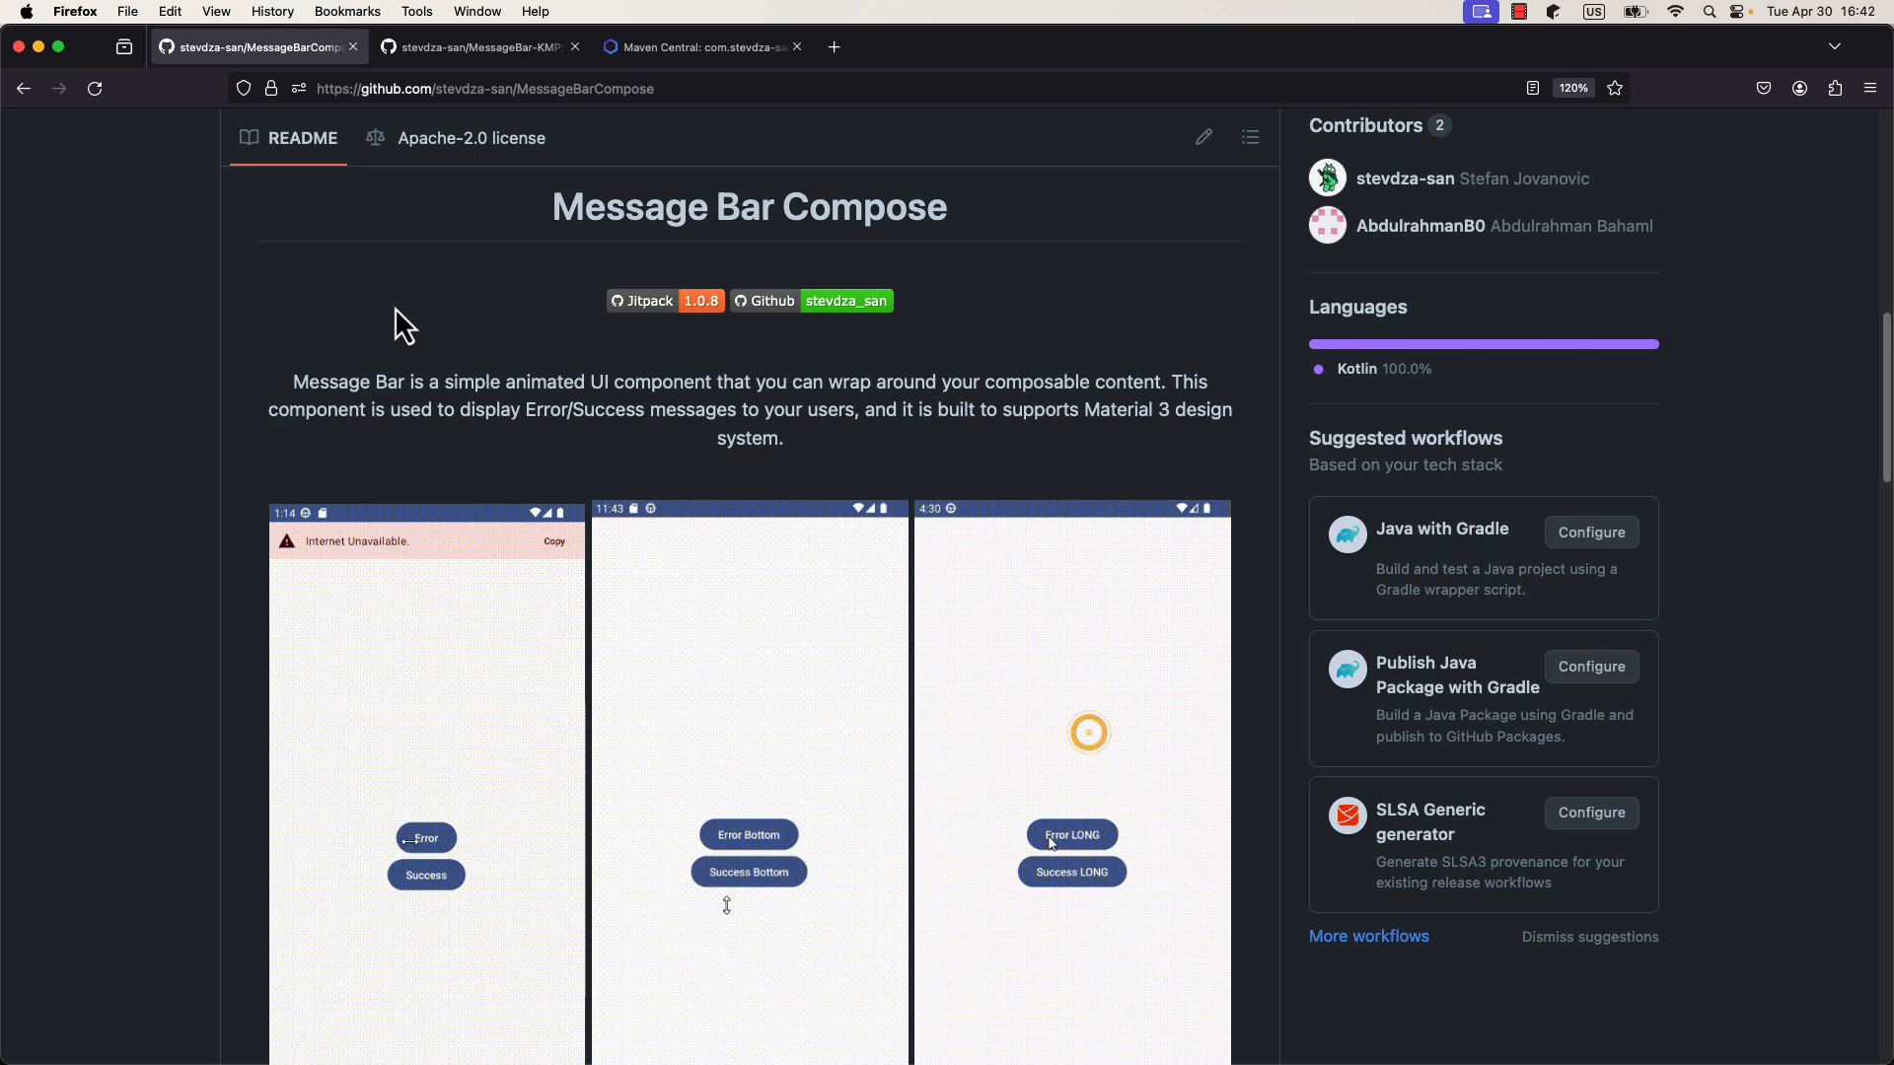
left_click(472, 46)
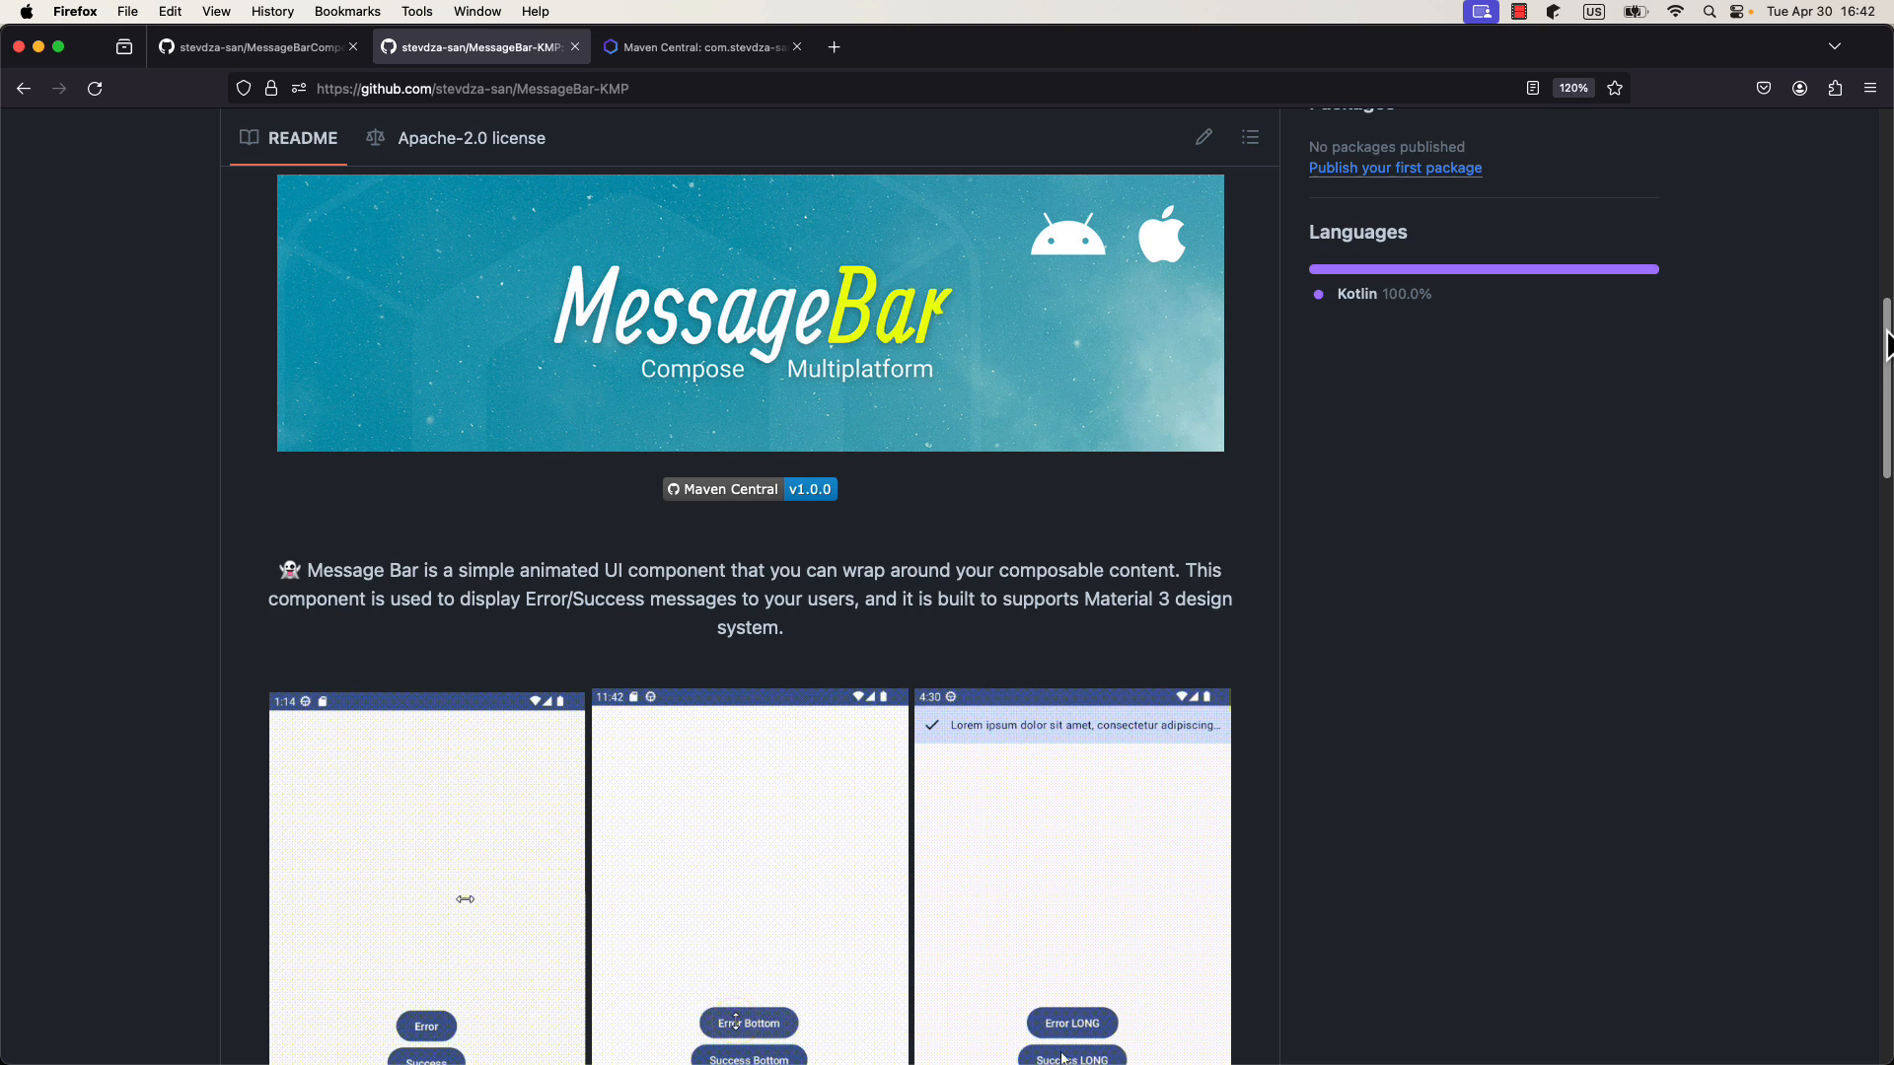
scroll("down", 3)
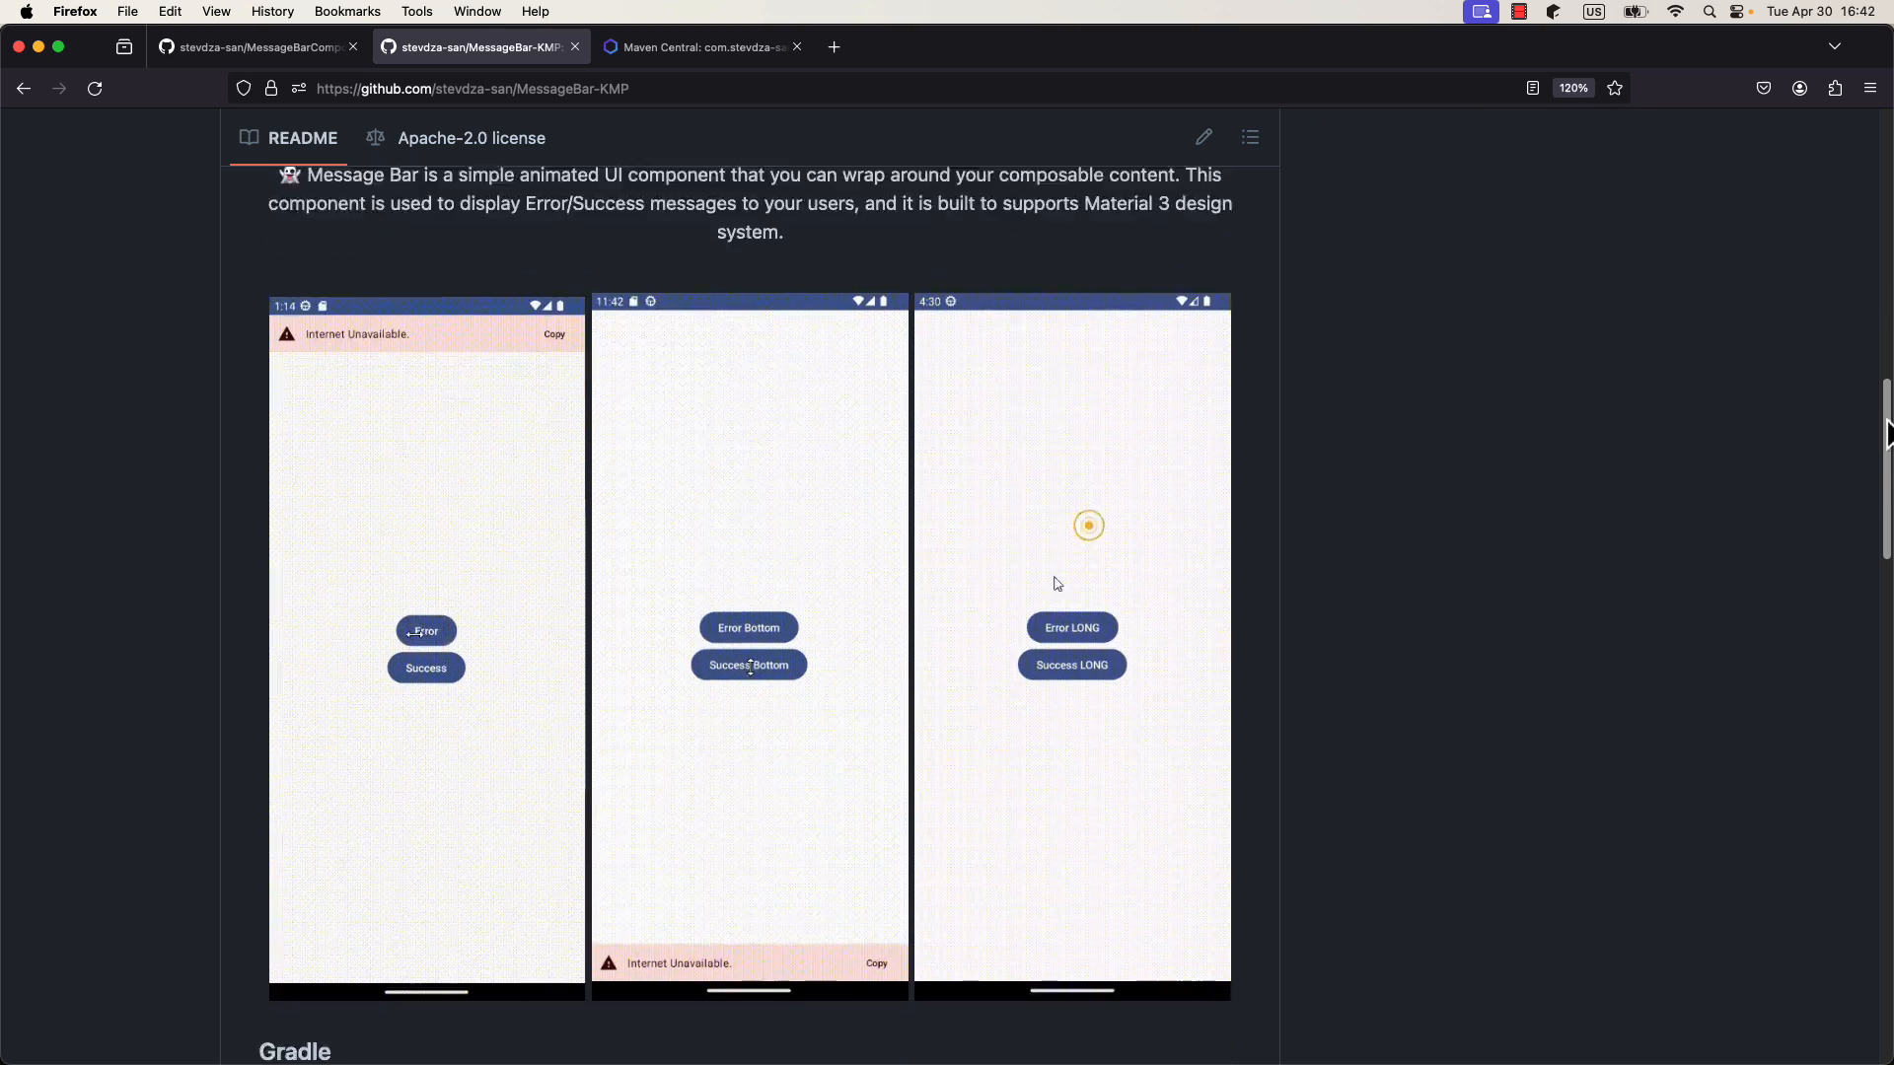
scroll("down", 3)
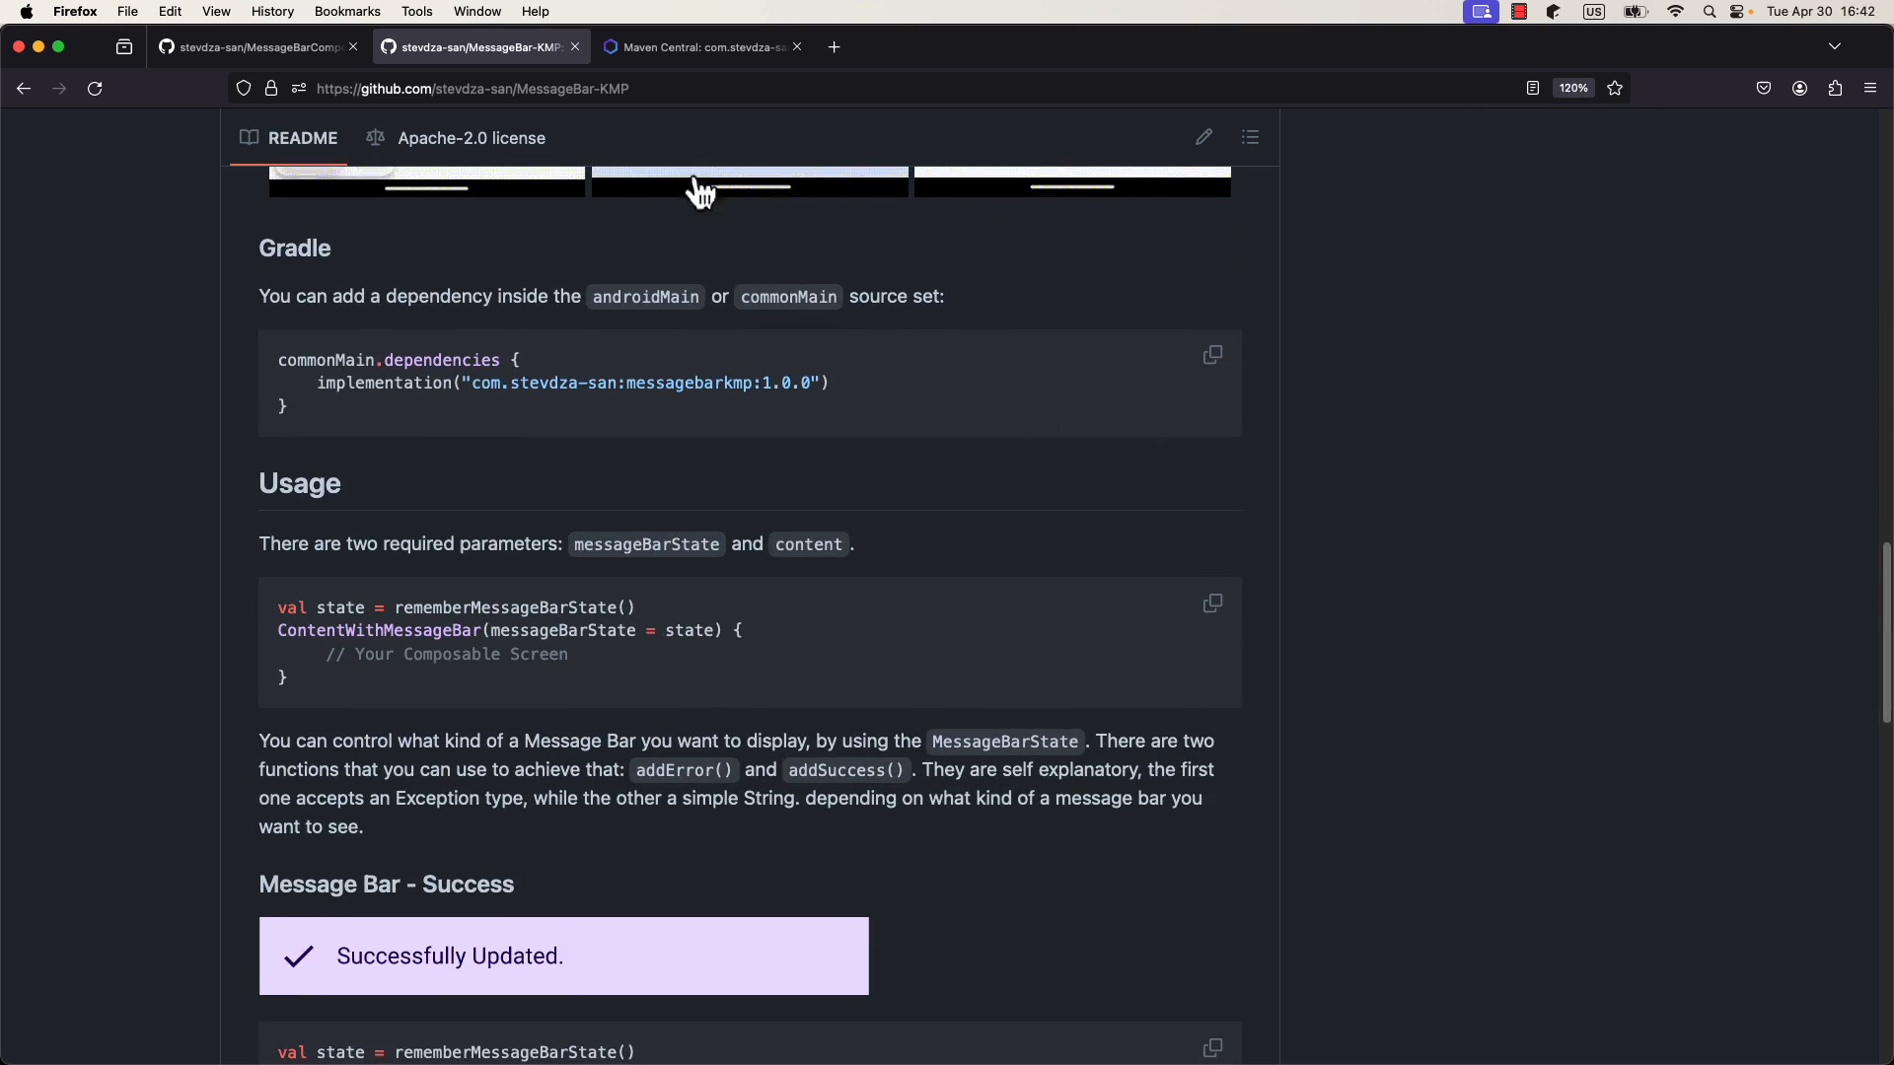
left_click(699, 46)
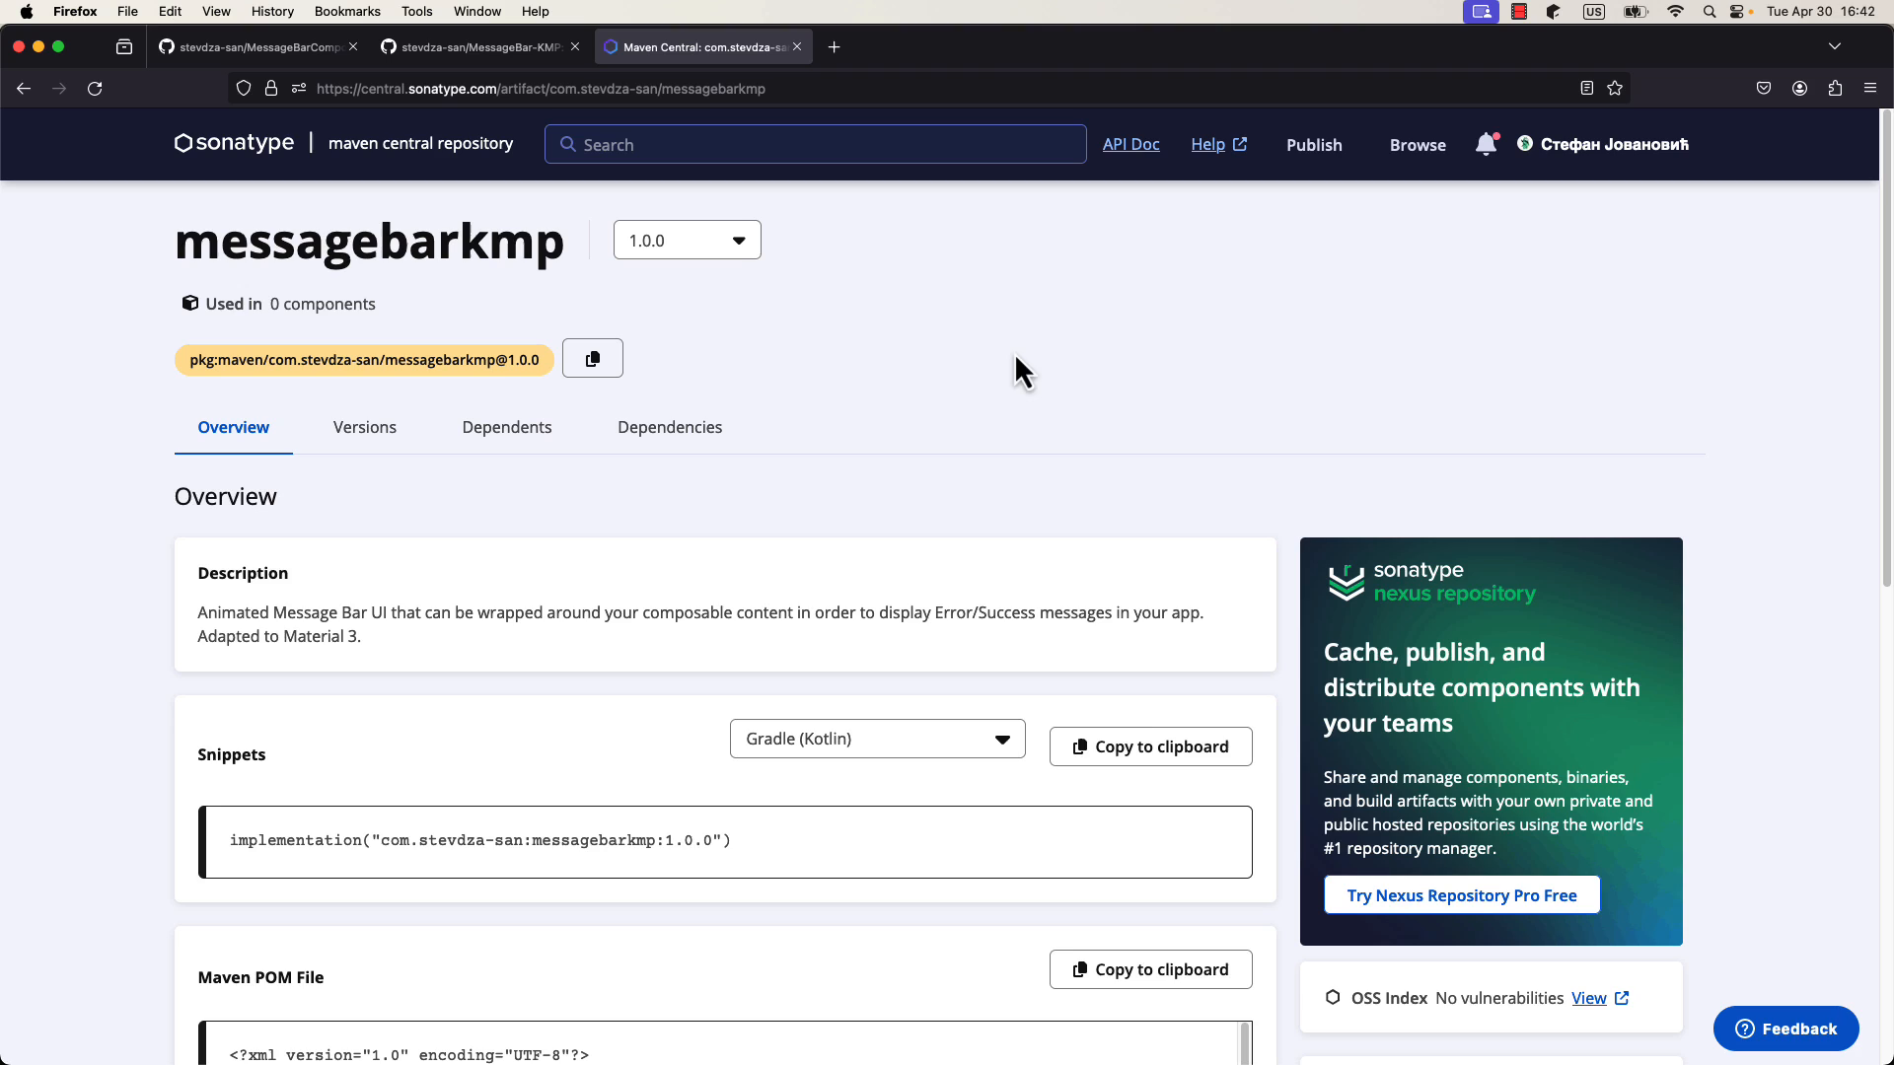
mouse_move(1042, 359)
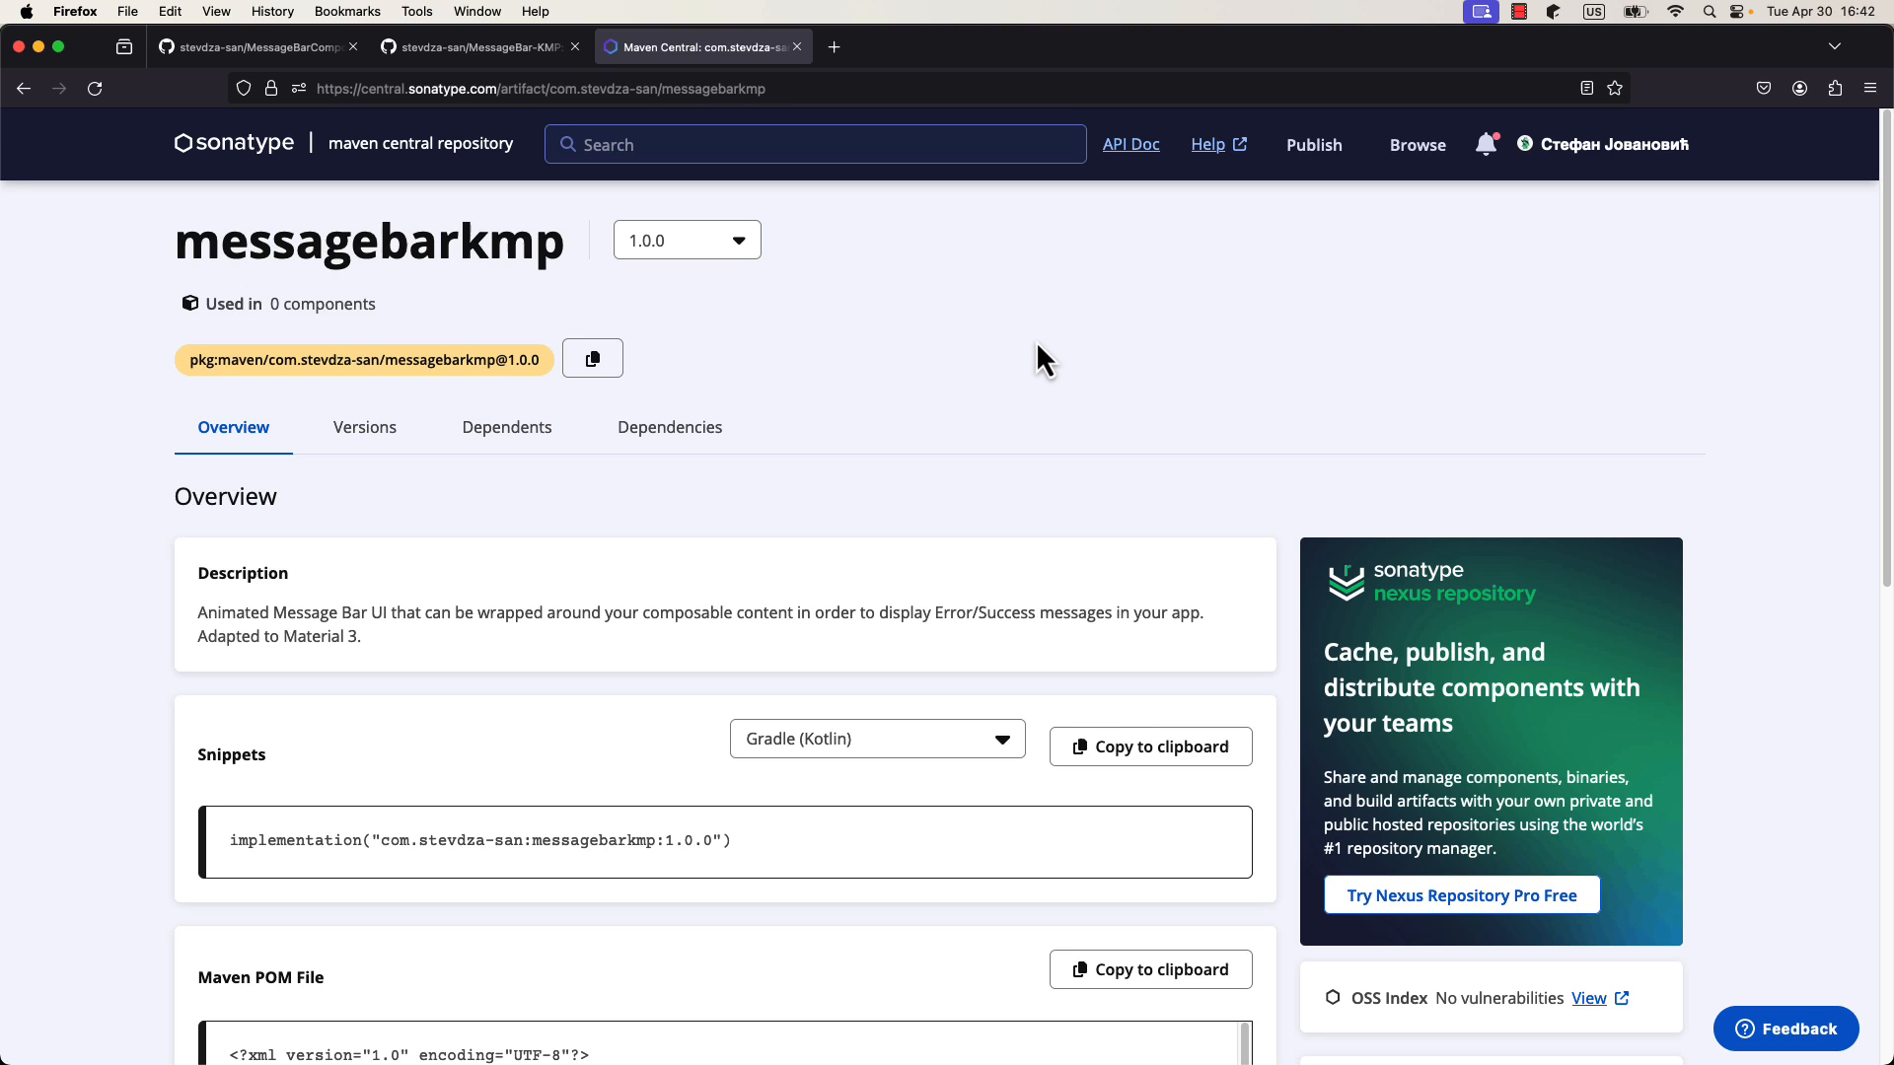
- Return from the messagebarkmp 1.0.0 artifact page to the MessageBar-KMP README and select some text
left_click(472, 47)
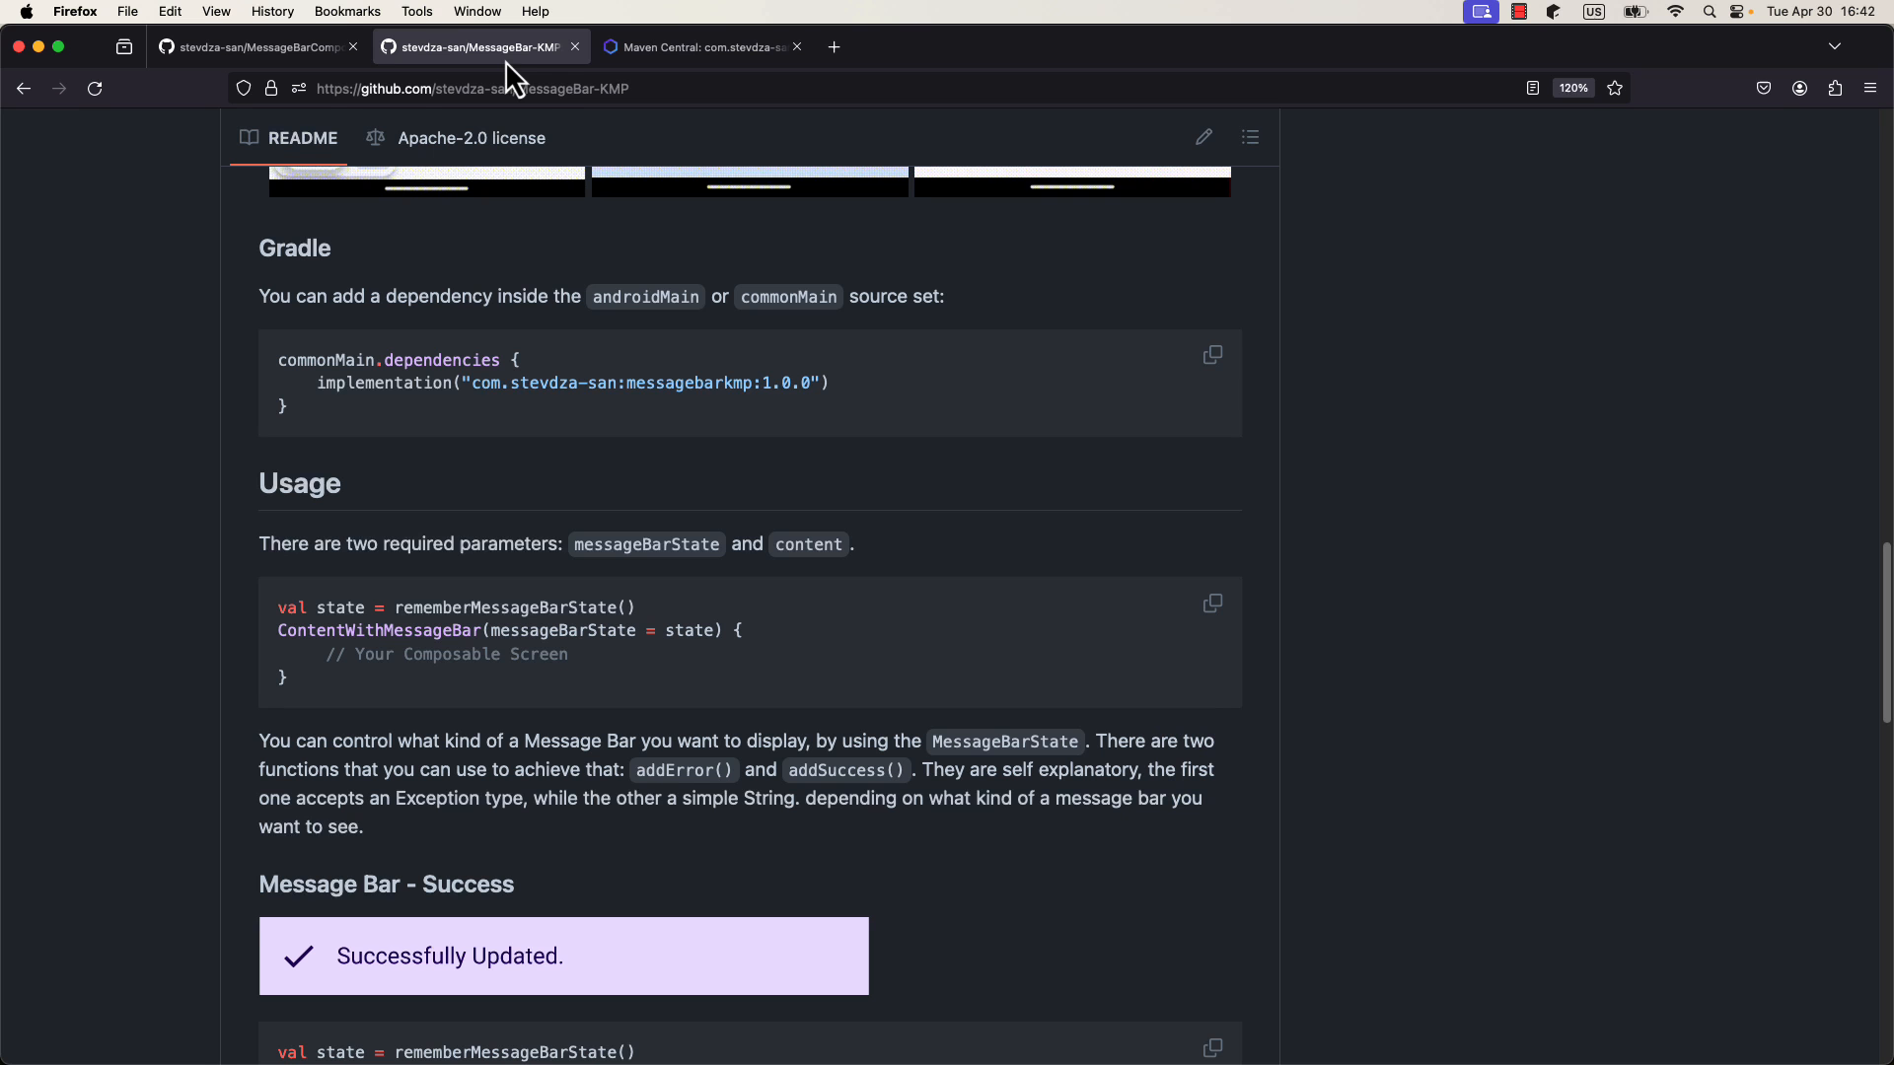
left_click_drag(316, 383, 579, 383)
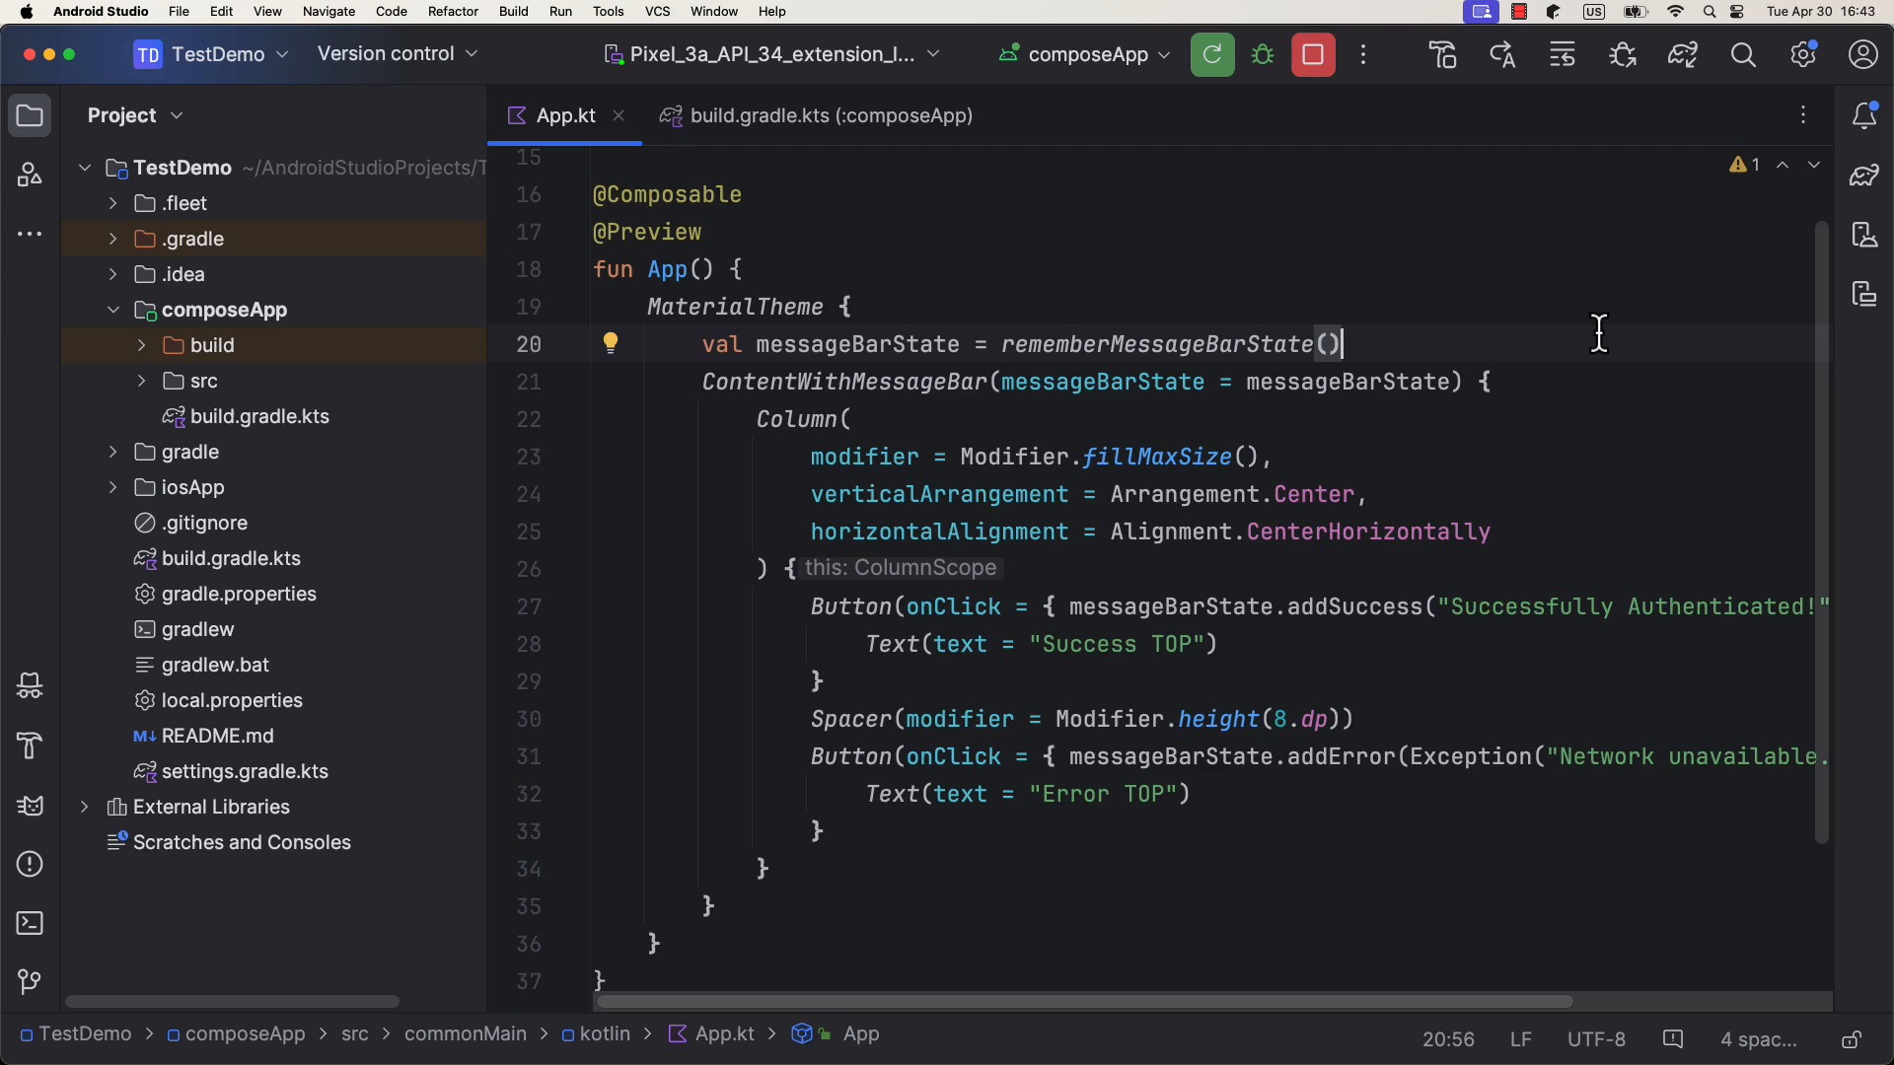
mouse_move(1137, 349)
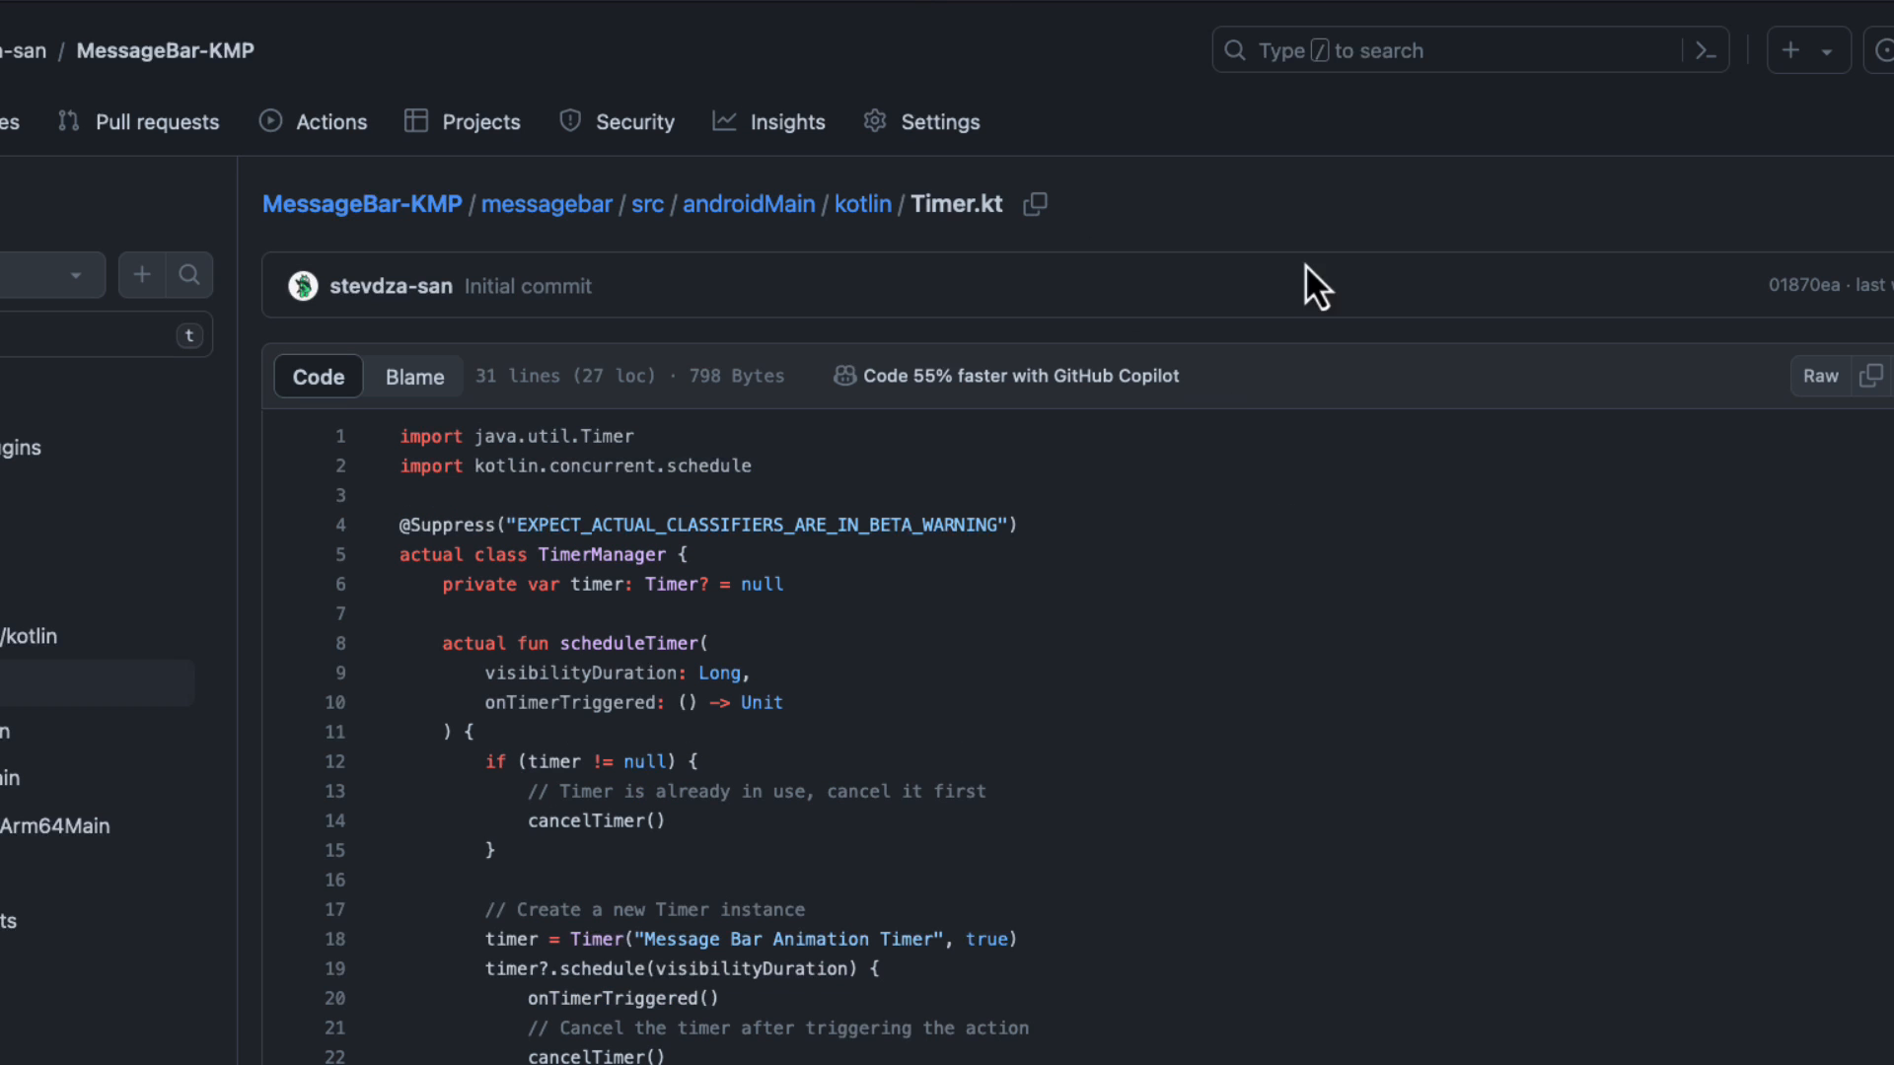
- Scroll through Timer.kt in messagebar/src/androidMain/kotlin
scroll("down", 3)
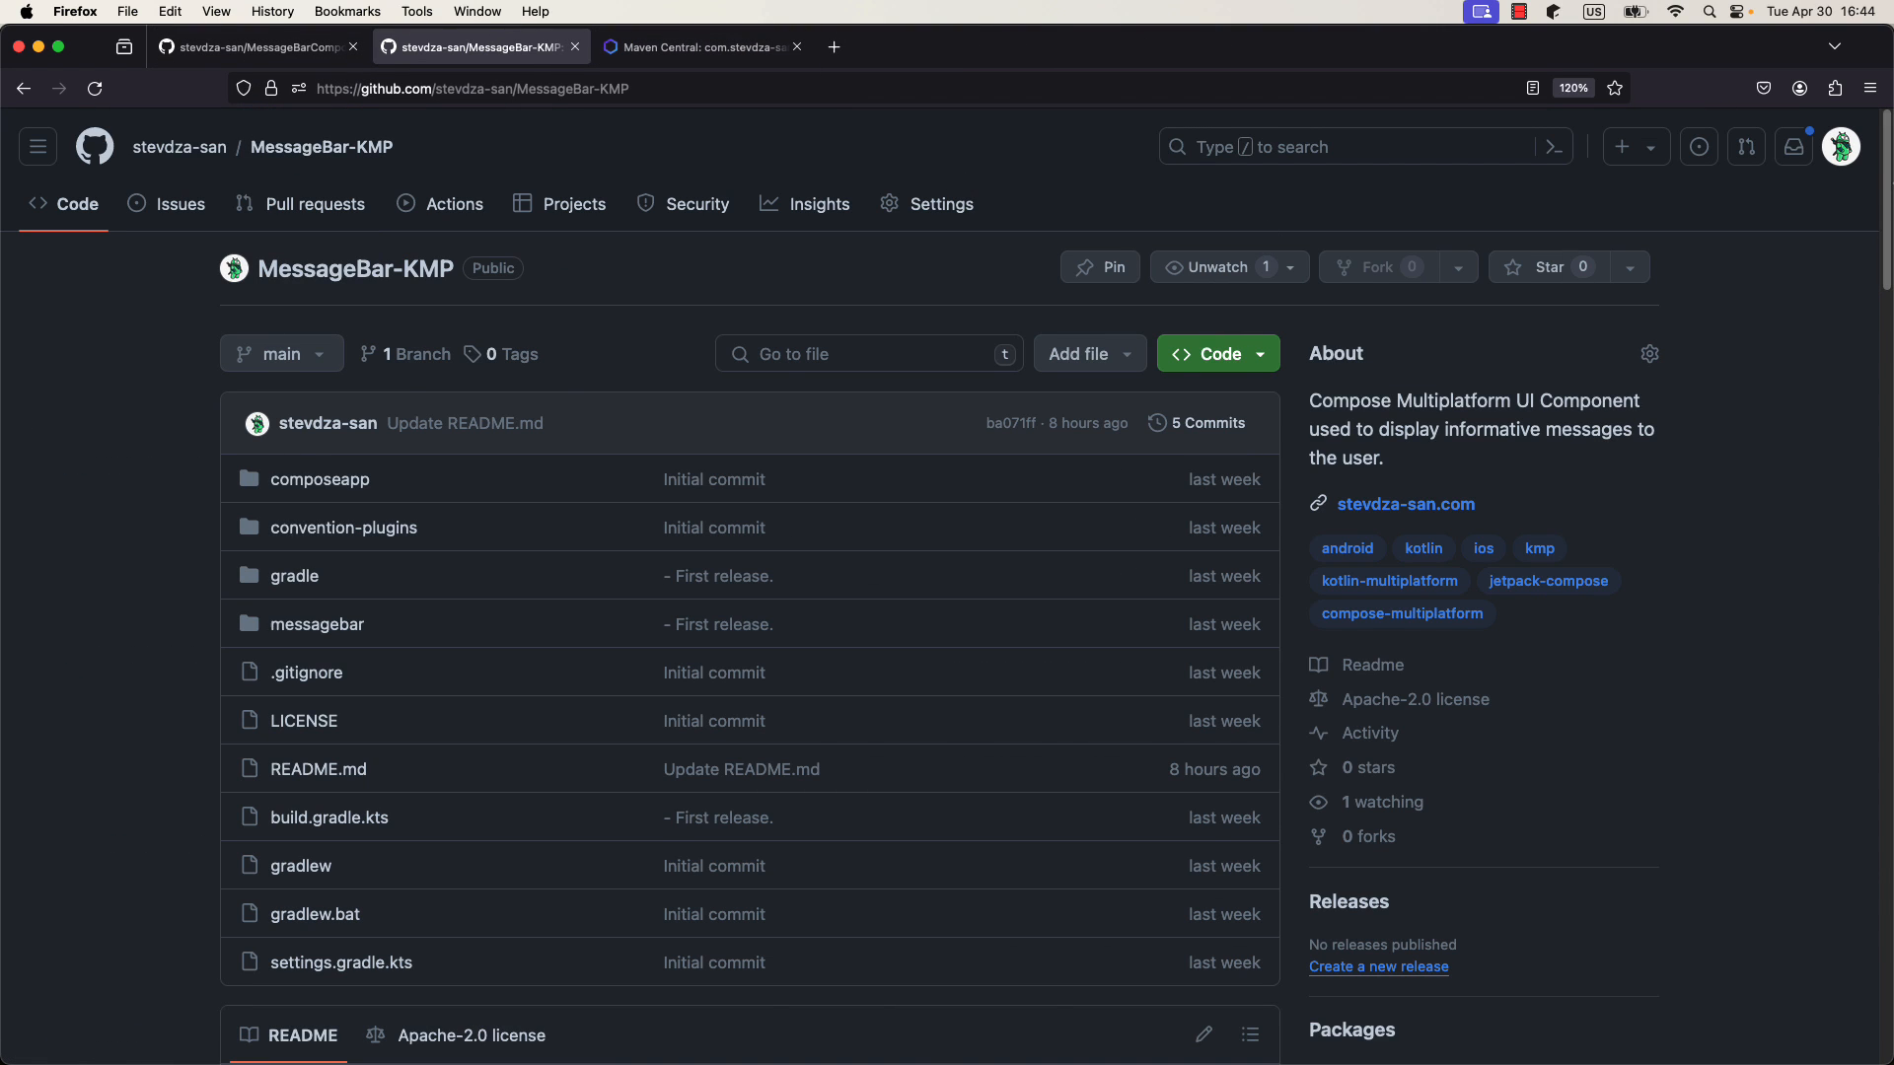
- Scroll the repository page past the banner and demo GIFs to the Gradle and Usage sections
scroll("down", 3)
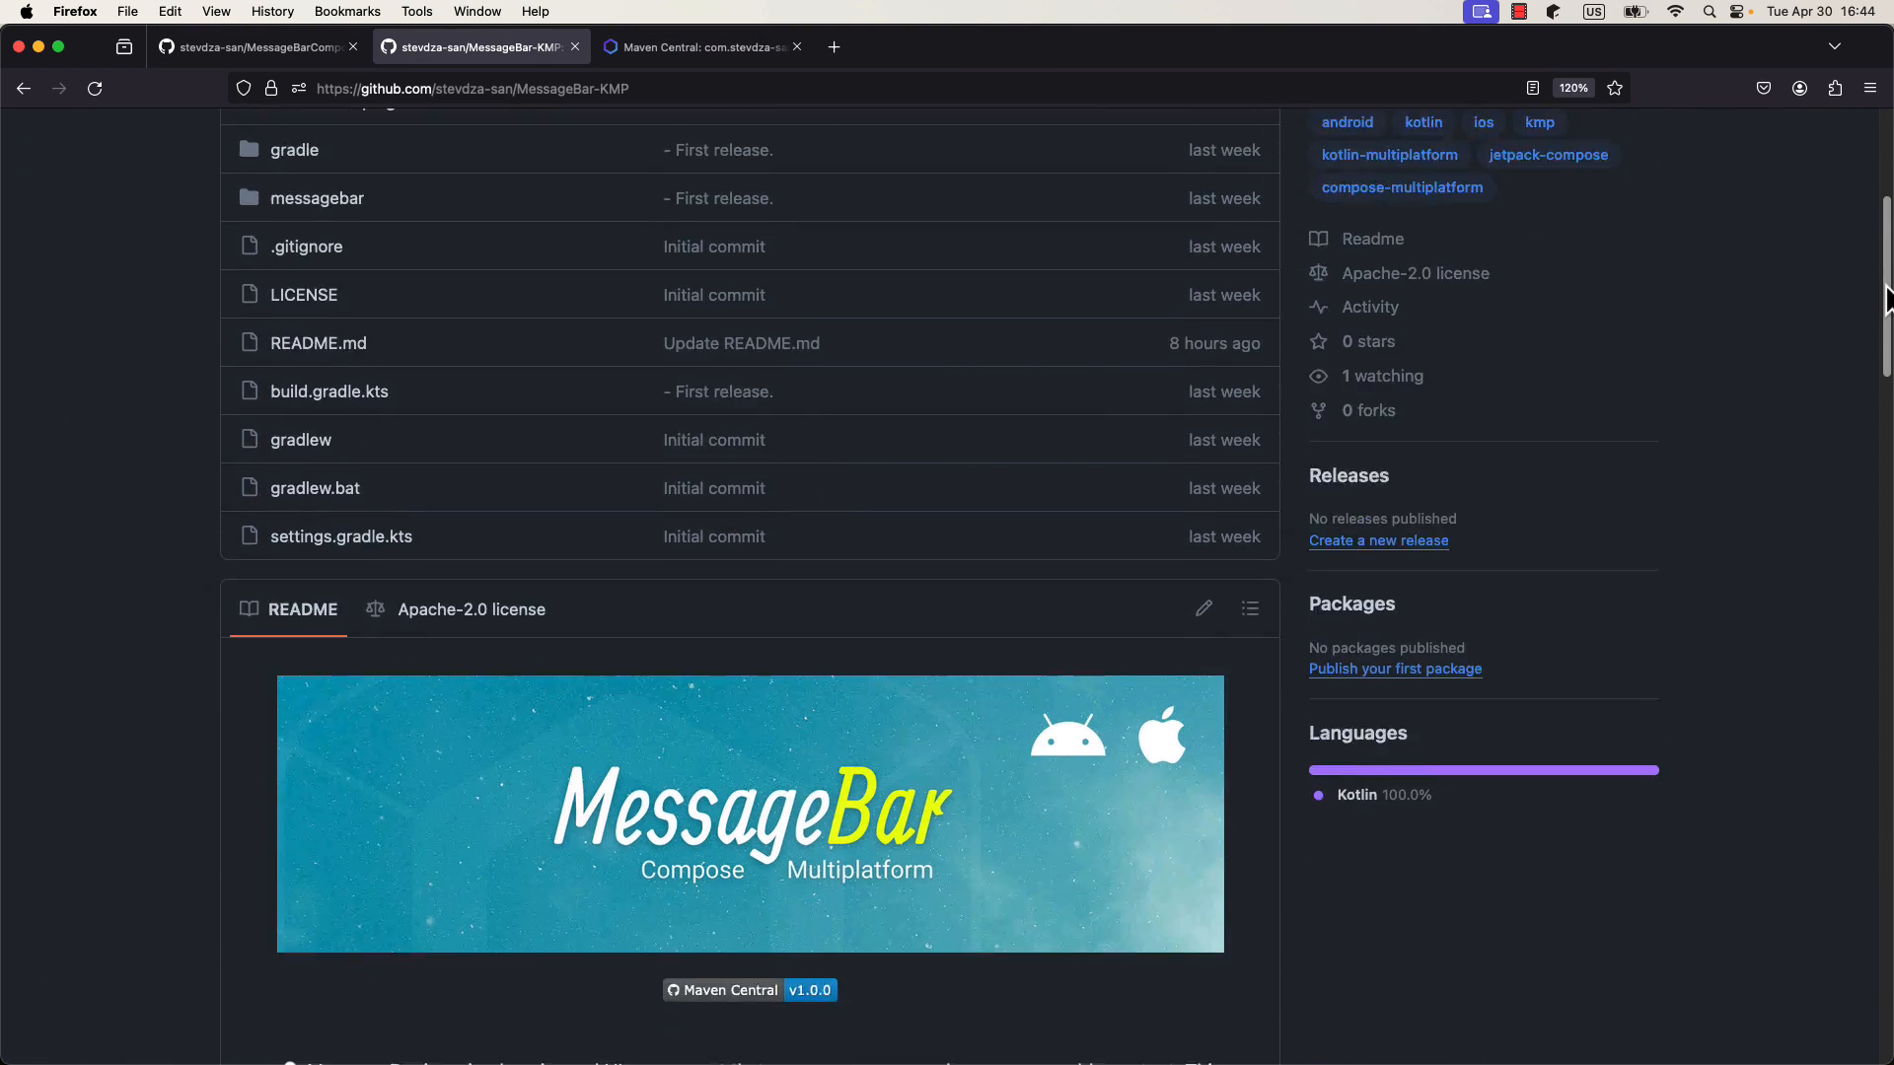
scroll("down", 3)
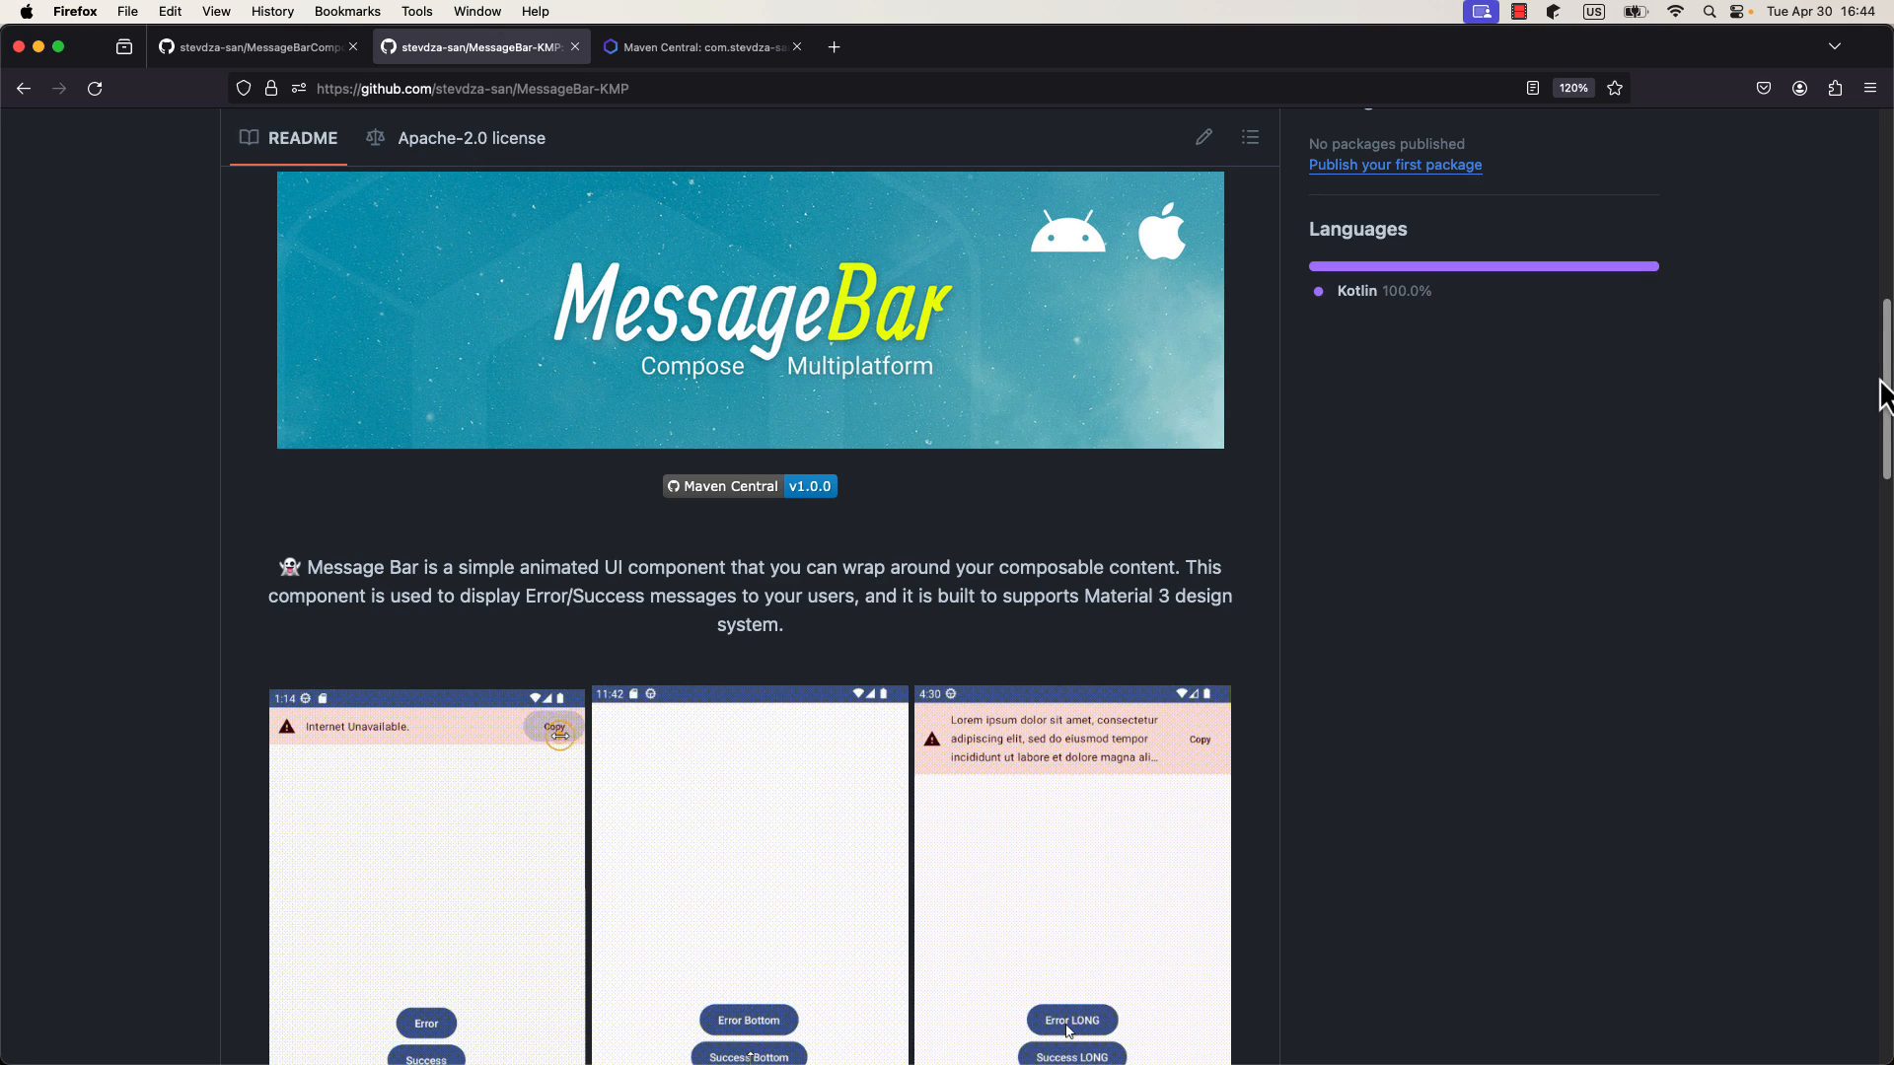
scroll("down", 3)
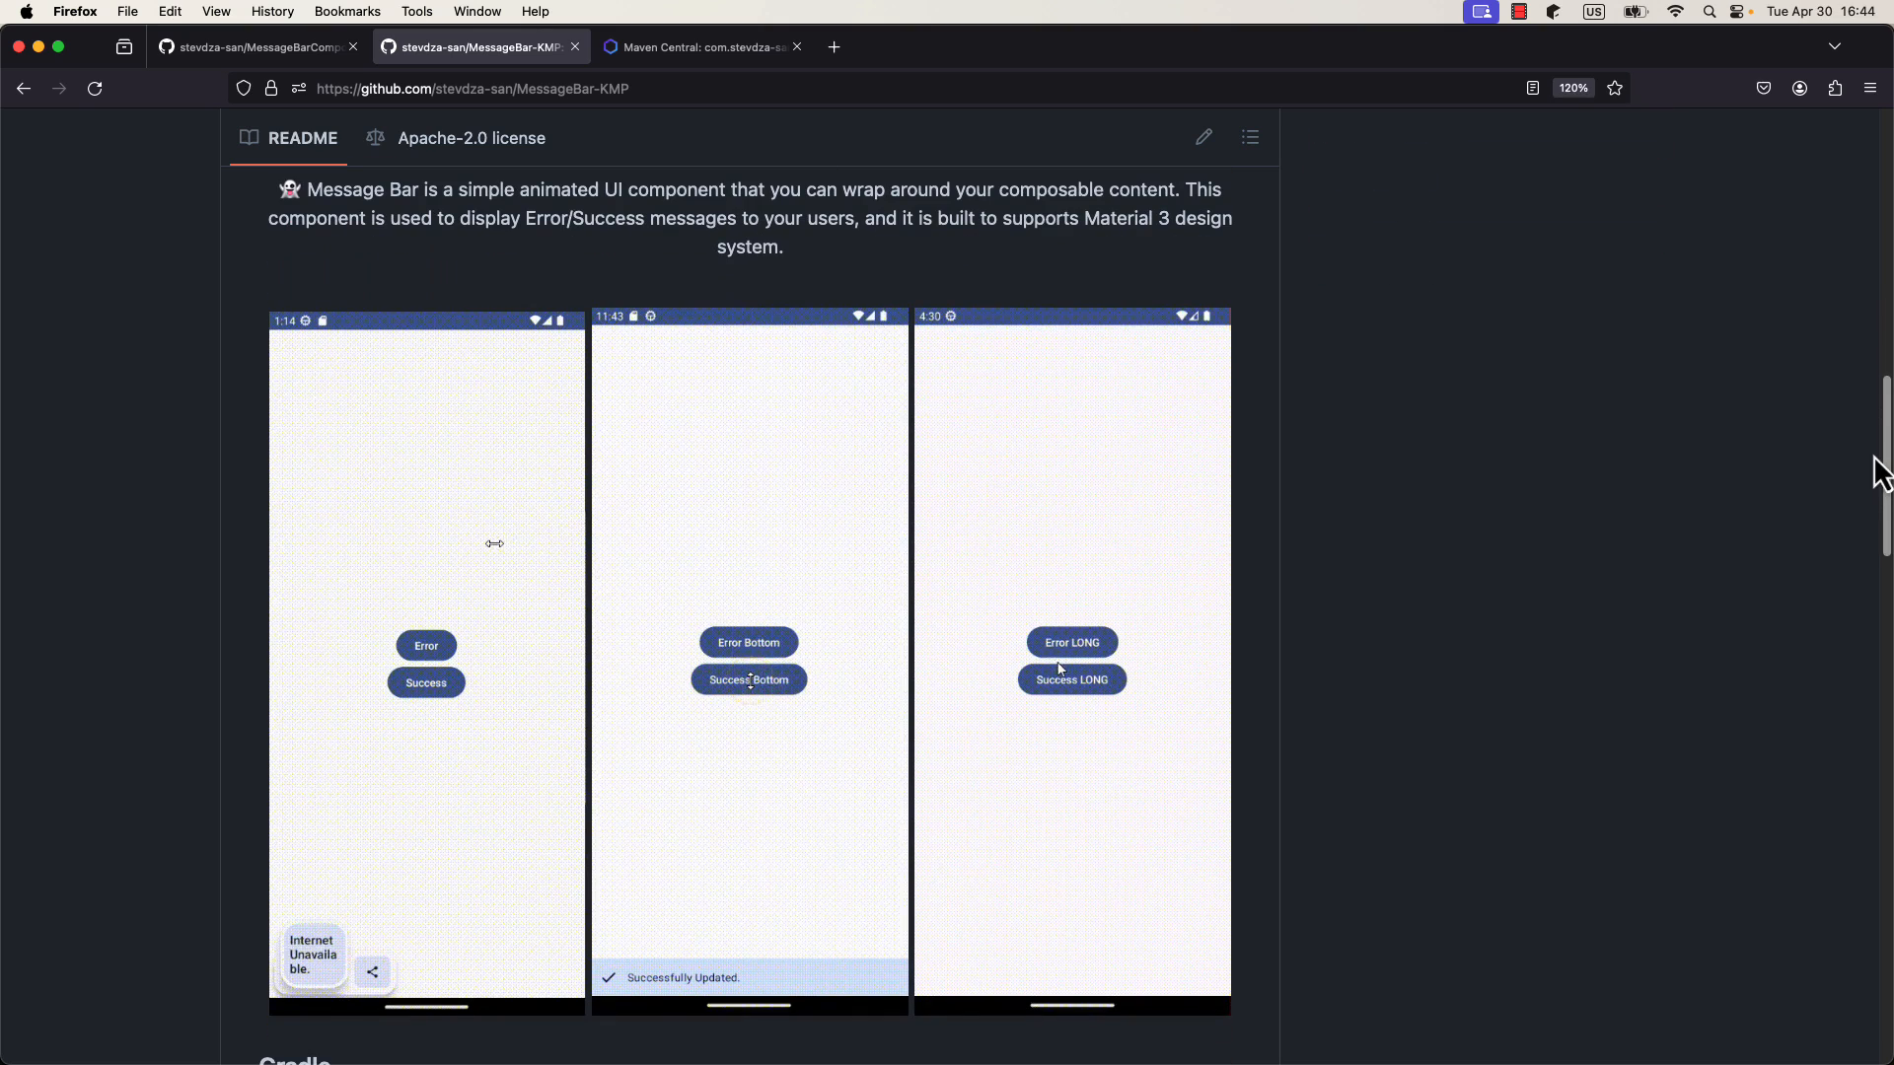
scroll("down", 3)
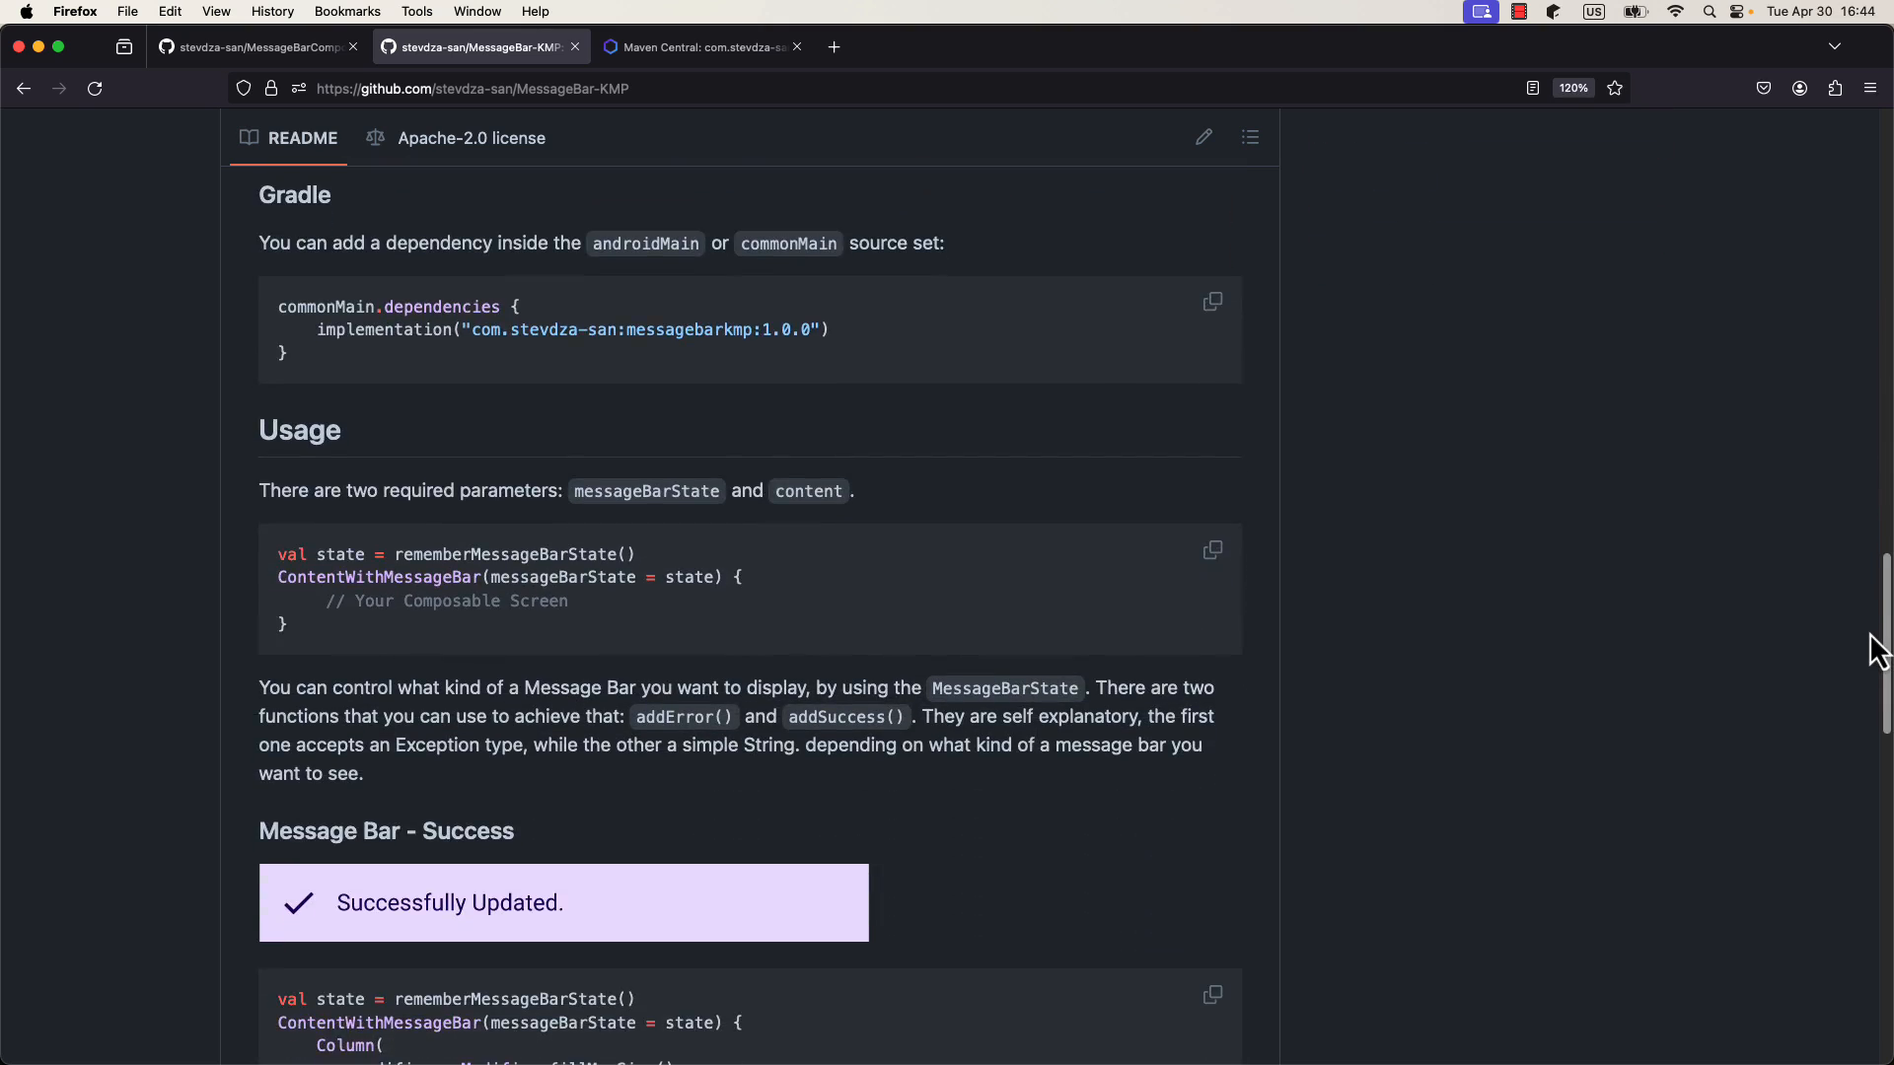